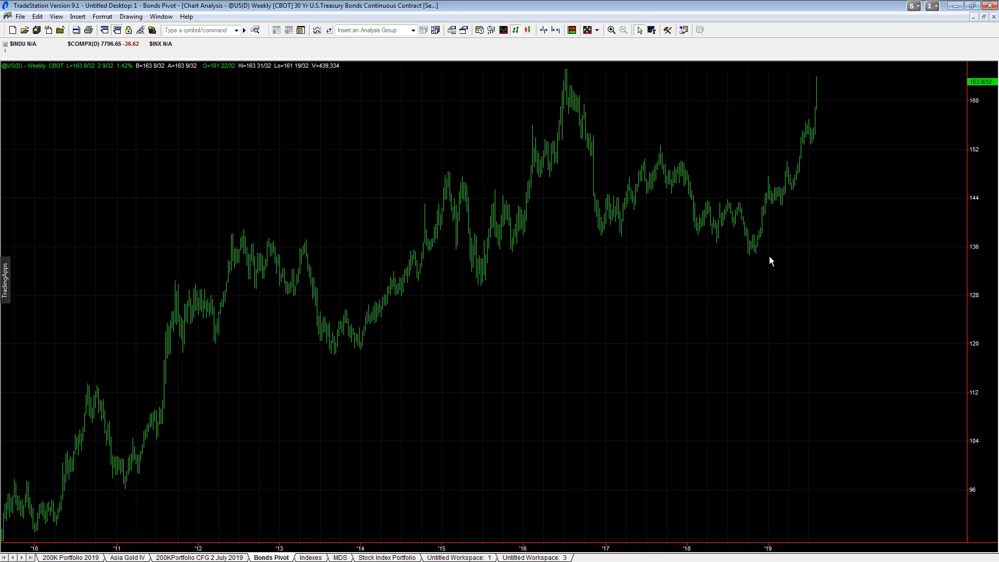
pyautogui.moveTo(605, 288)
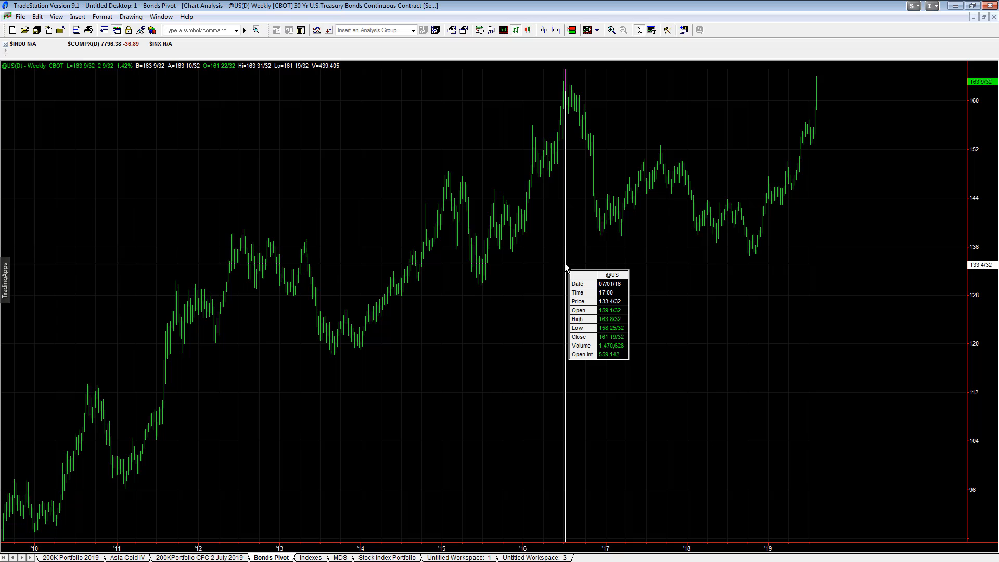
pyautogui.moveTo(566, 266)
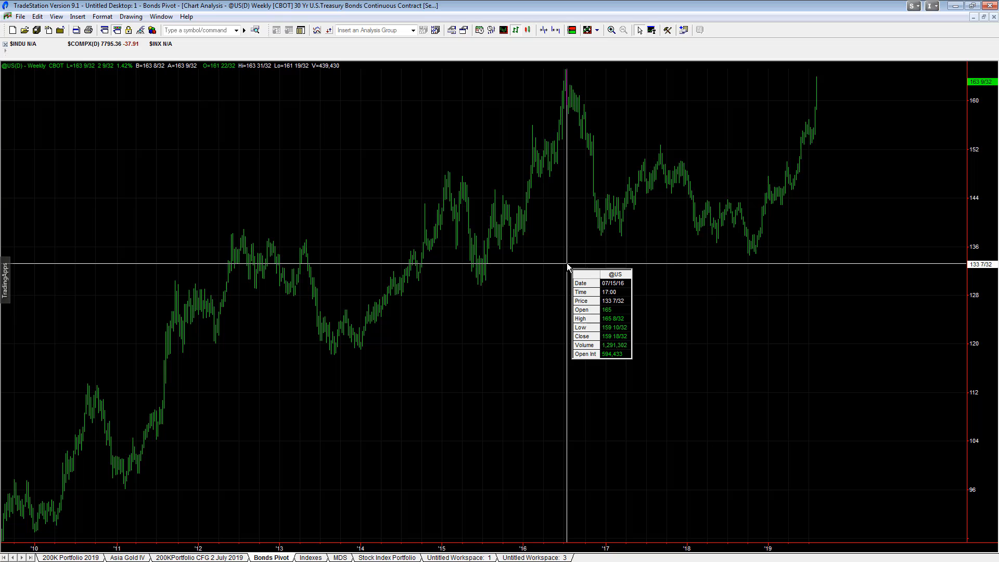
pyautogui.moveTo(649, 279)
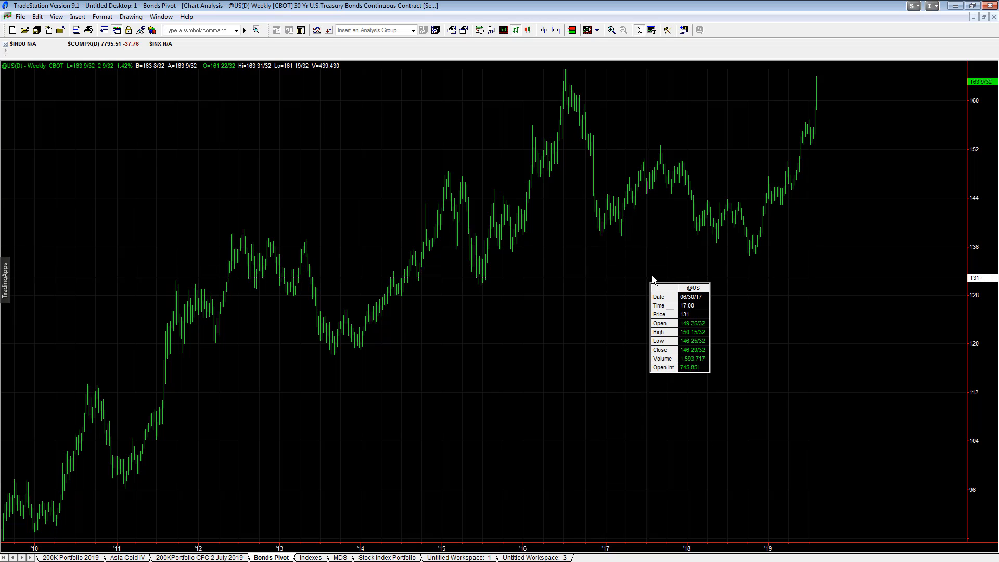
pyautogui.moveTo(666, 278)
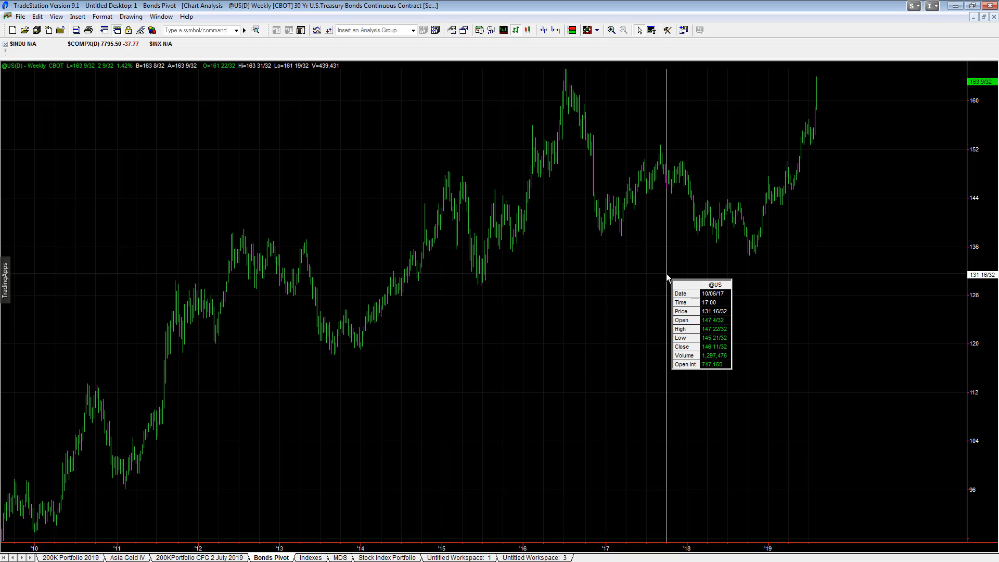
pyautogui.moveTo(751, 279)
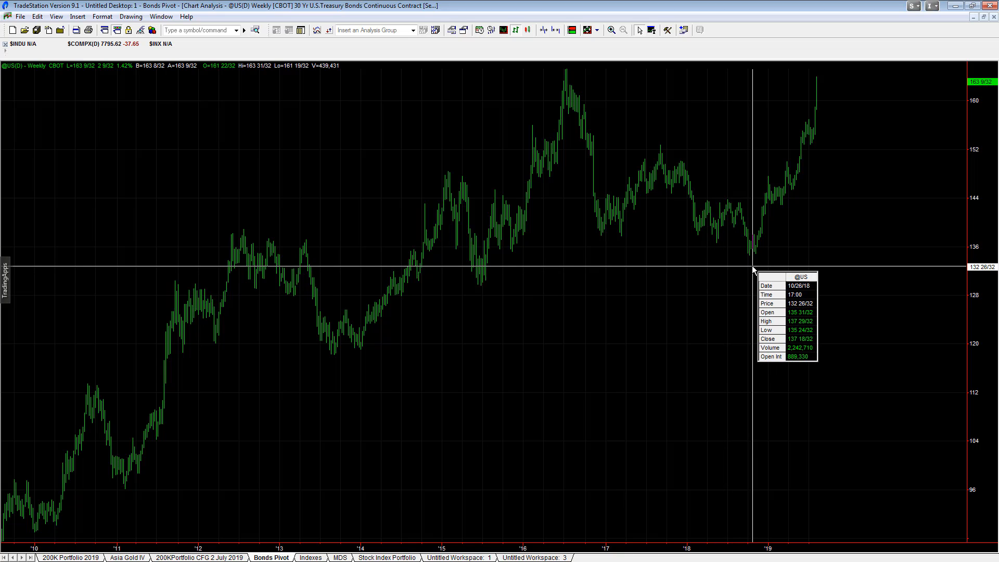
pyautogui.moveTo(752, 270)
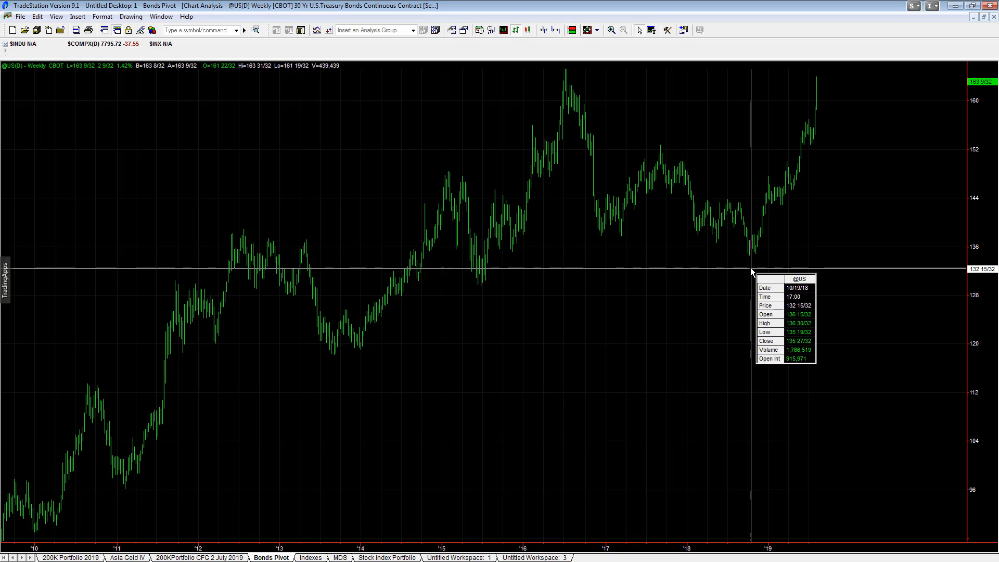
pyautogui.moveTo(761, 270)
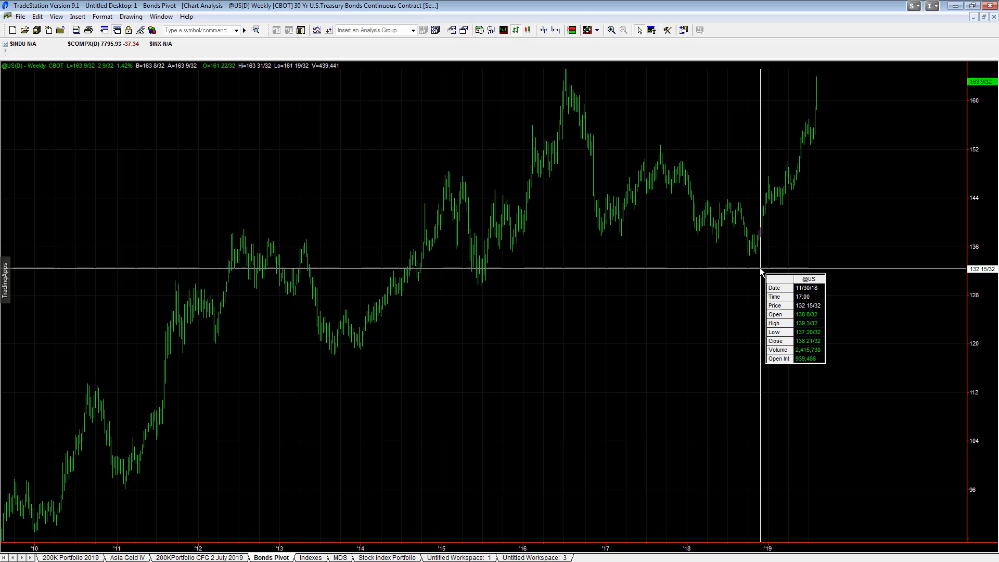
pyautogui.moveTo(767, 272)
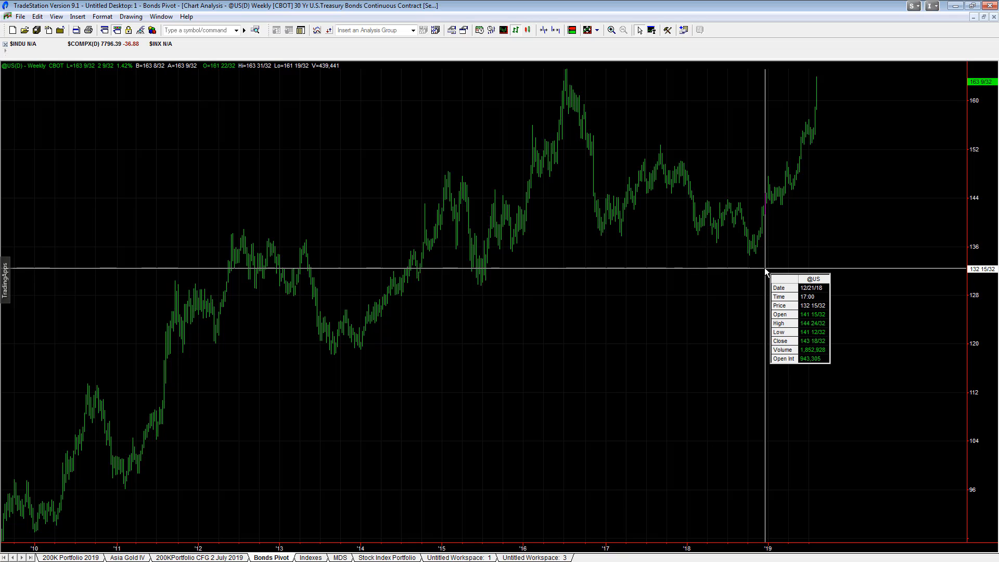
pyautogui.moveTo(766, 270)
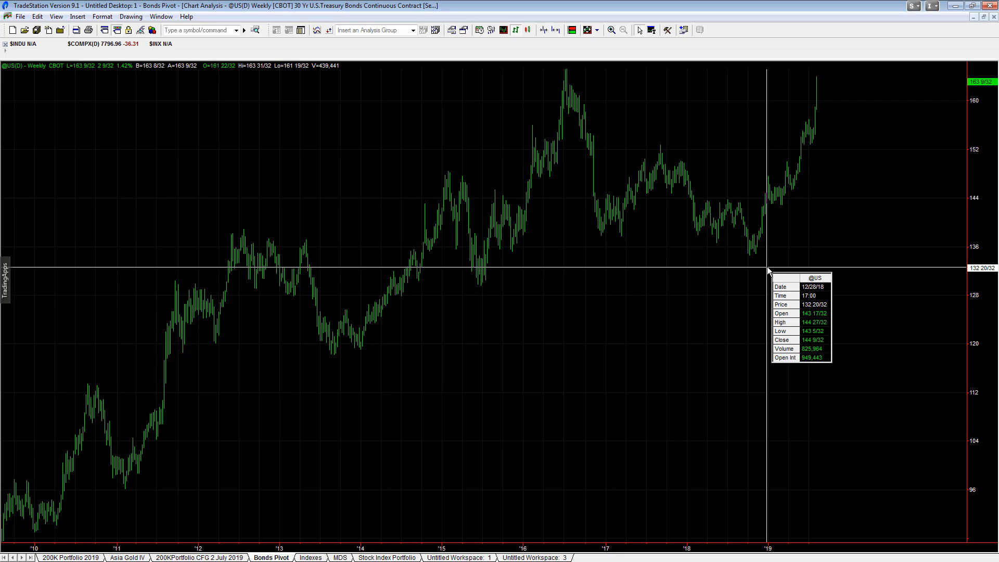
pyautogui.moveTo(769, 272)
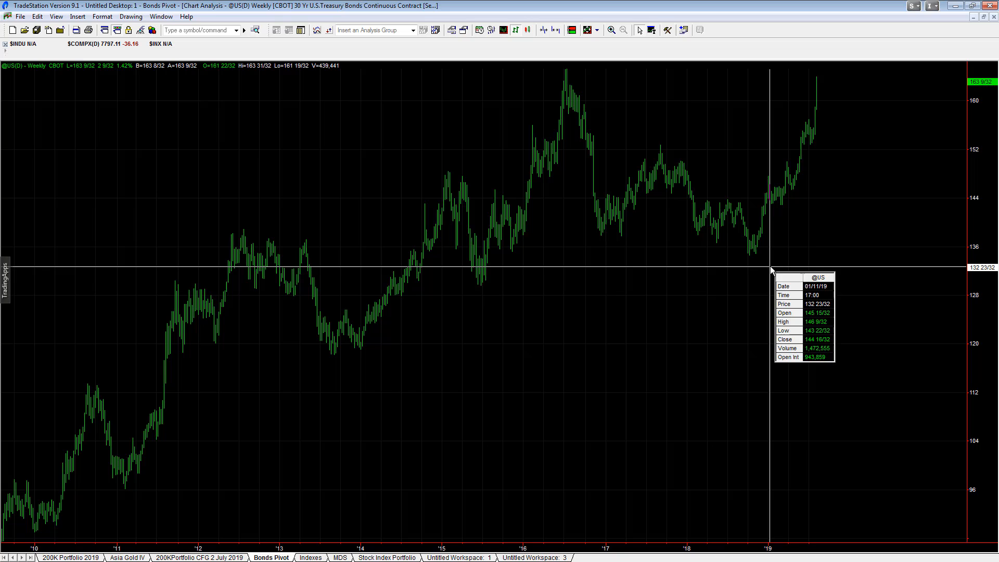
pyautogui.moveTo(796, 264)
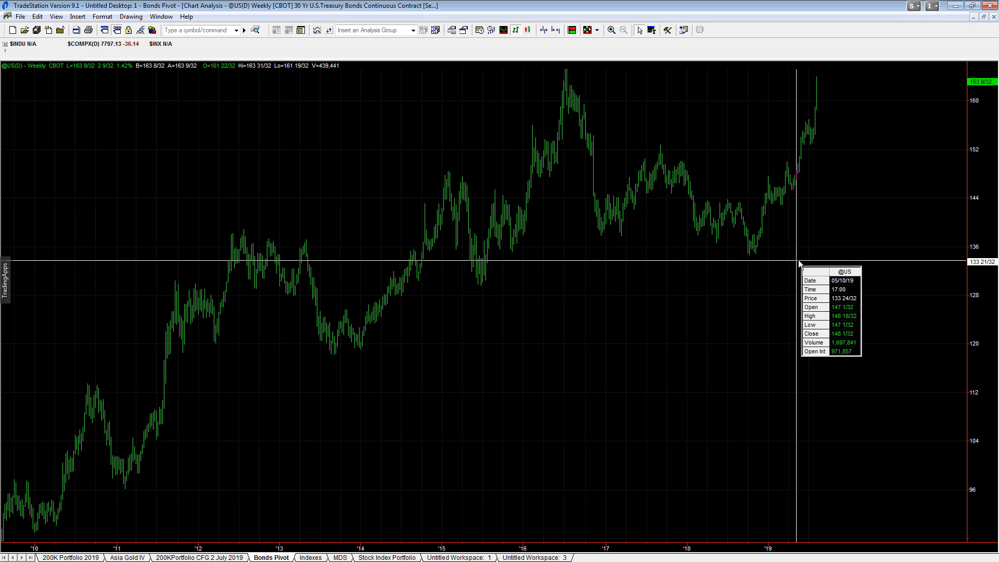
pyautogui.moveTo(771, 264)
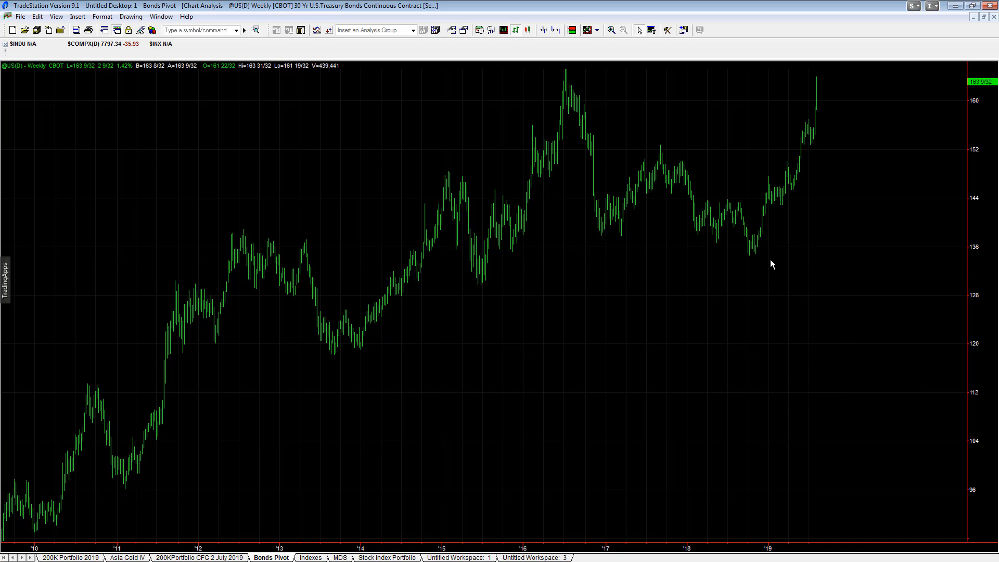
pyautogui.moveTo(718, 187)
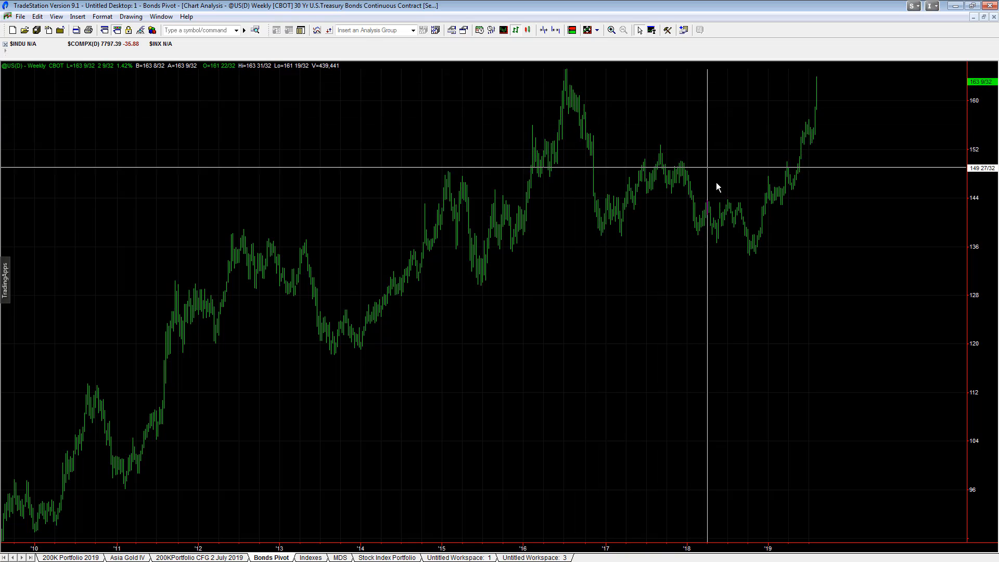
pyautogui.moveTo(755, 237)
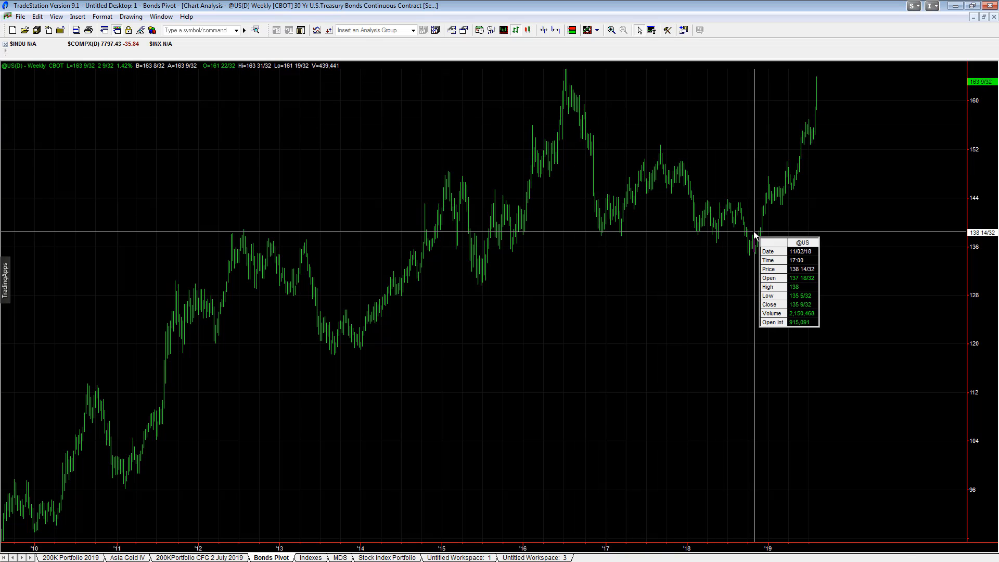
pyautogui.moveTo(759, 190)
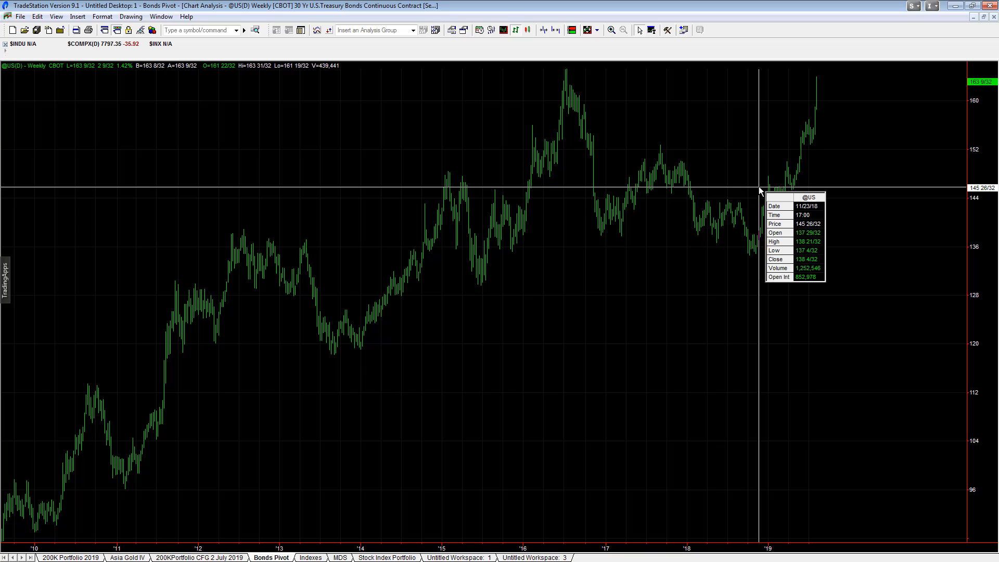
pyautogui.moveTo(769, 191)
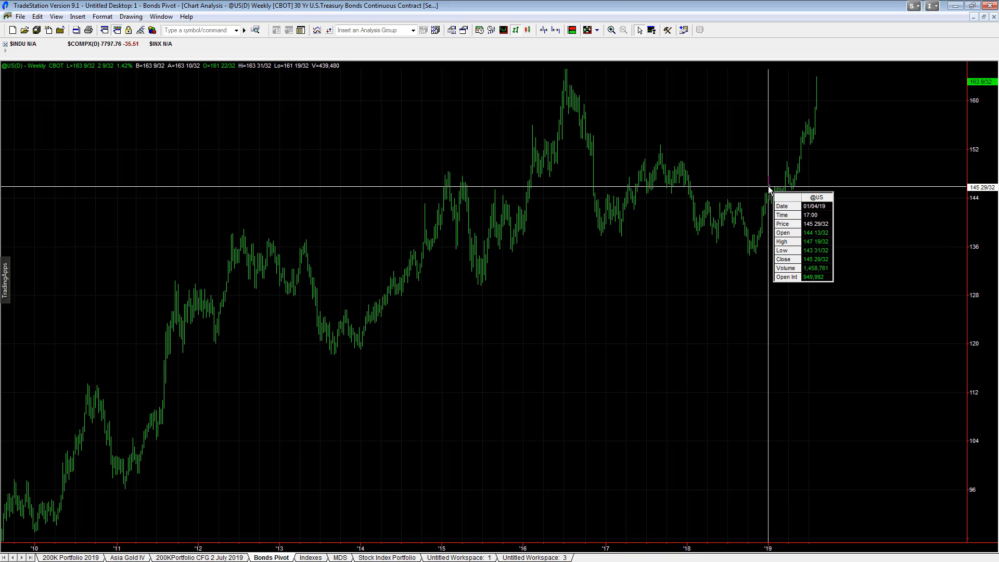
pyautogui.moveTo(809, 185)
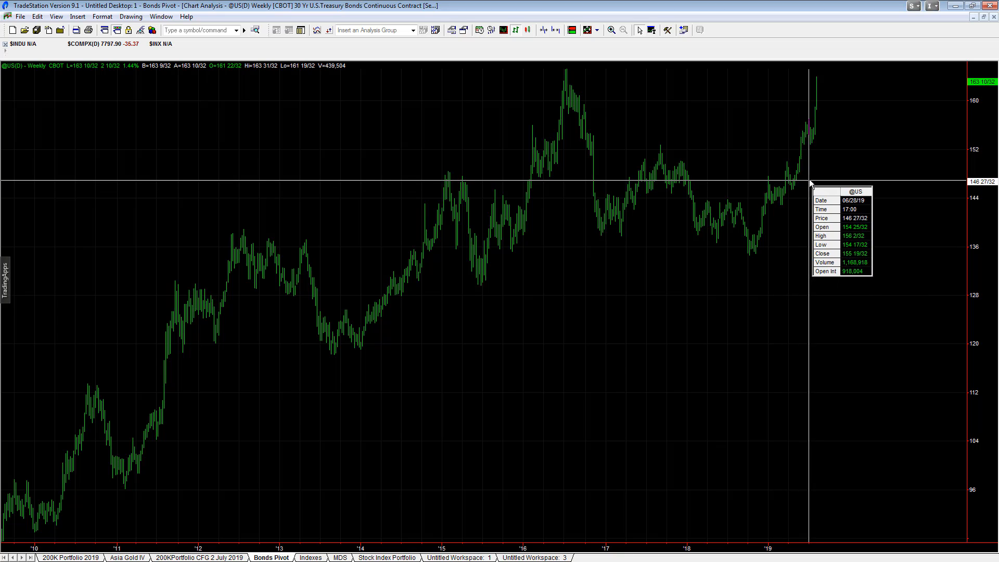
pyautogui.moveTo(817, 172)
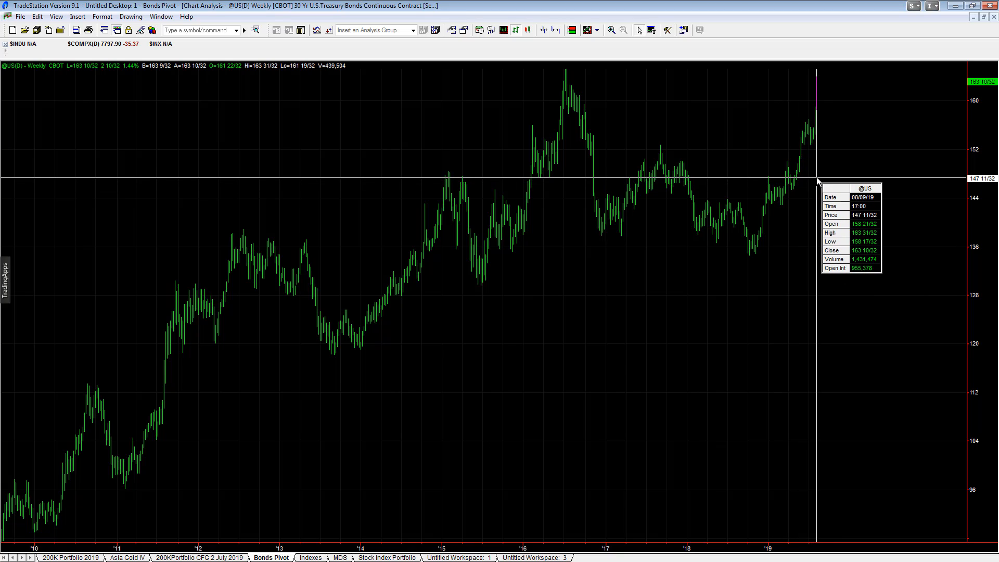
pyautogui.moveTo(817, 286)
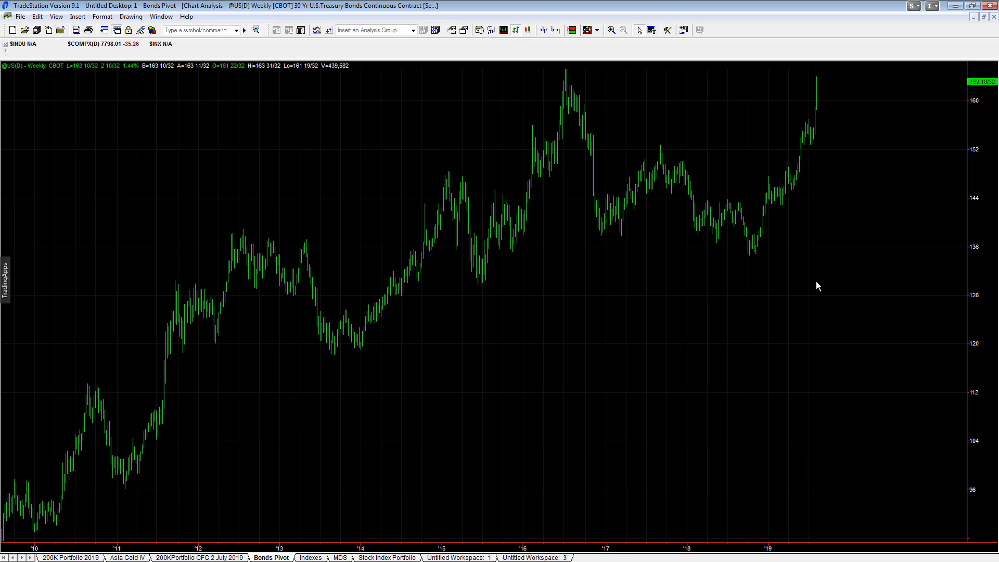
pyautogui.moveTo(753, 304)
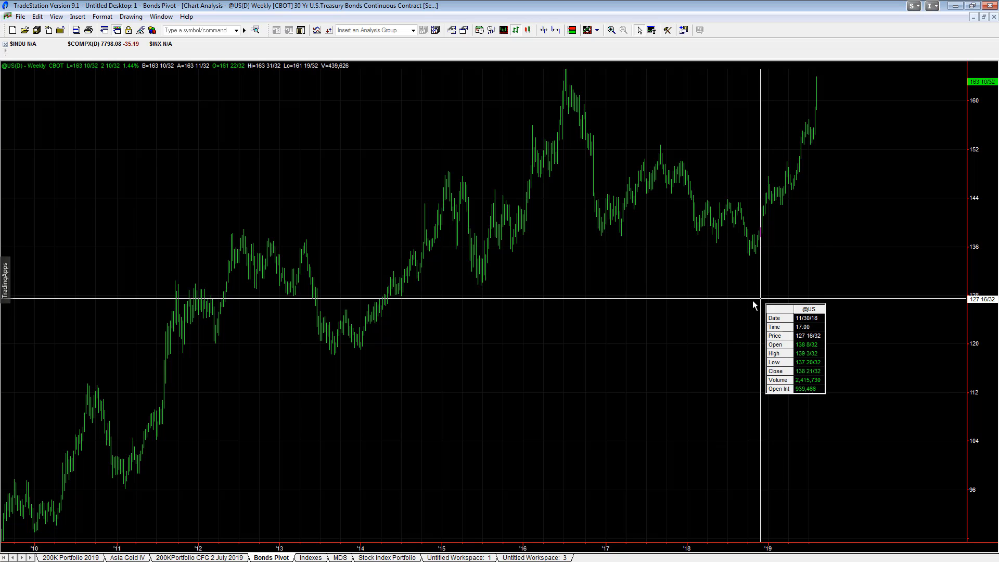
pyautogui.moveTo(769, 303)
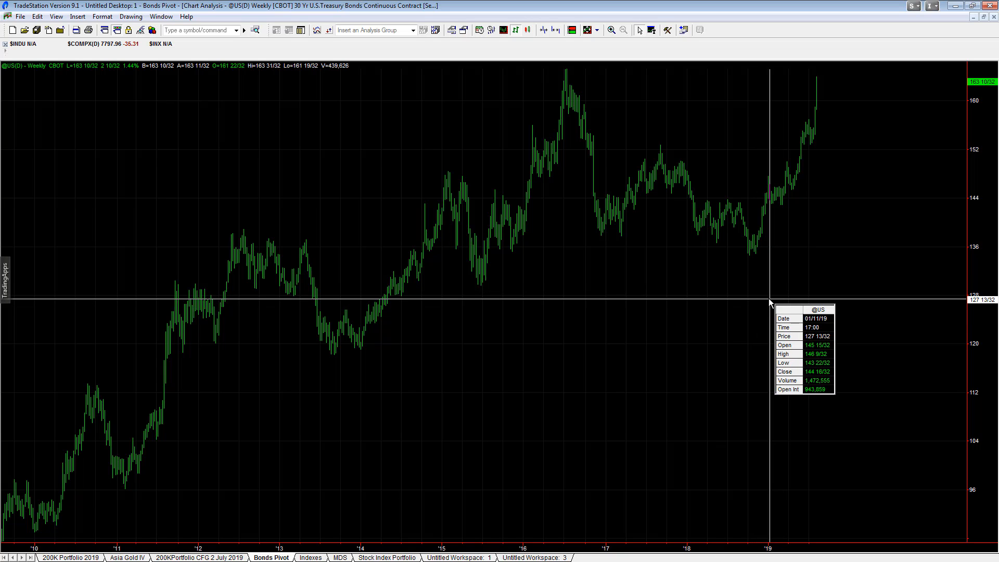
pyautogui.moveTo(818, 270)
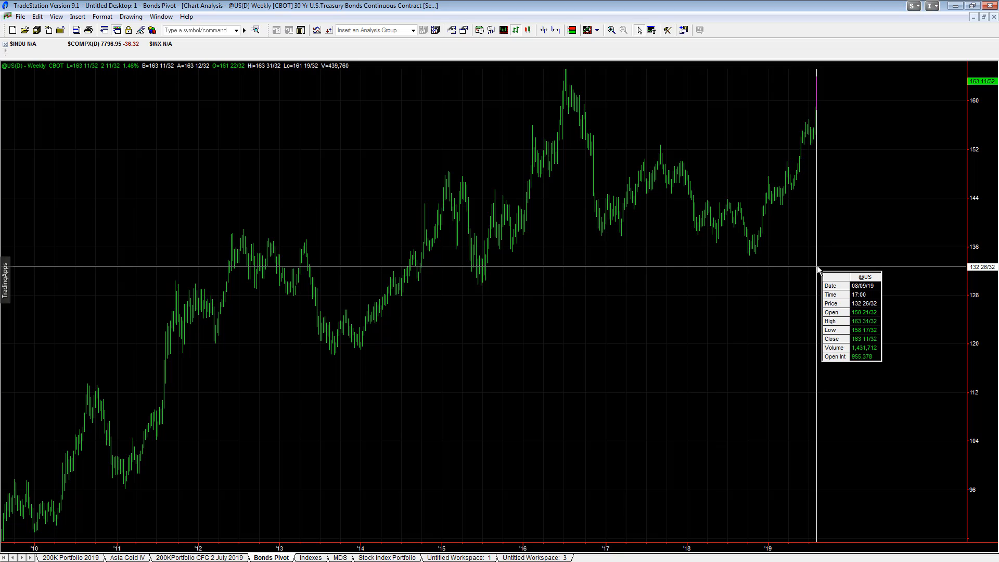
pyautogui.moveTo(815, 272)
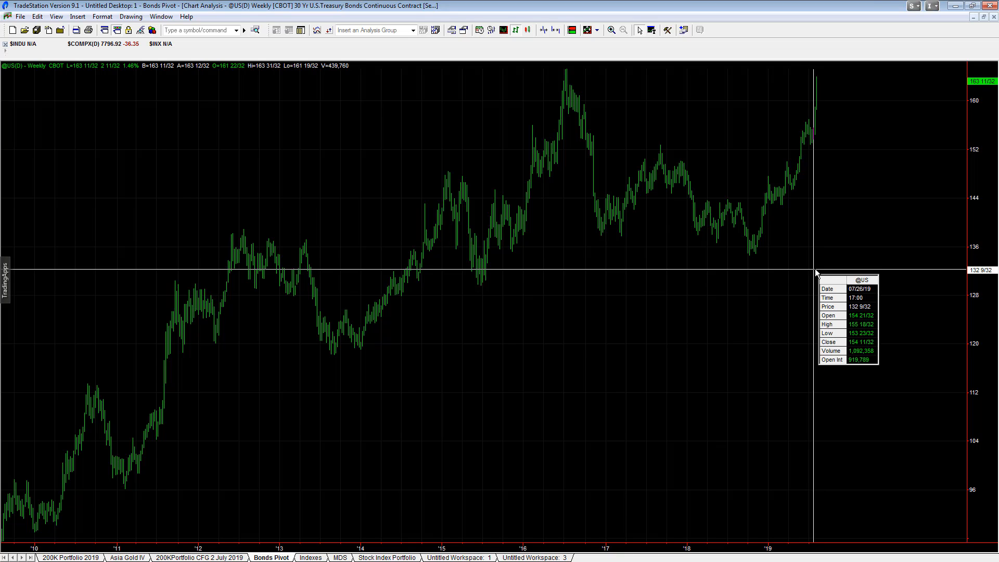
pyautogui.moveTo(817, 274)
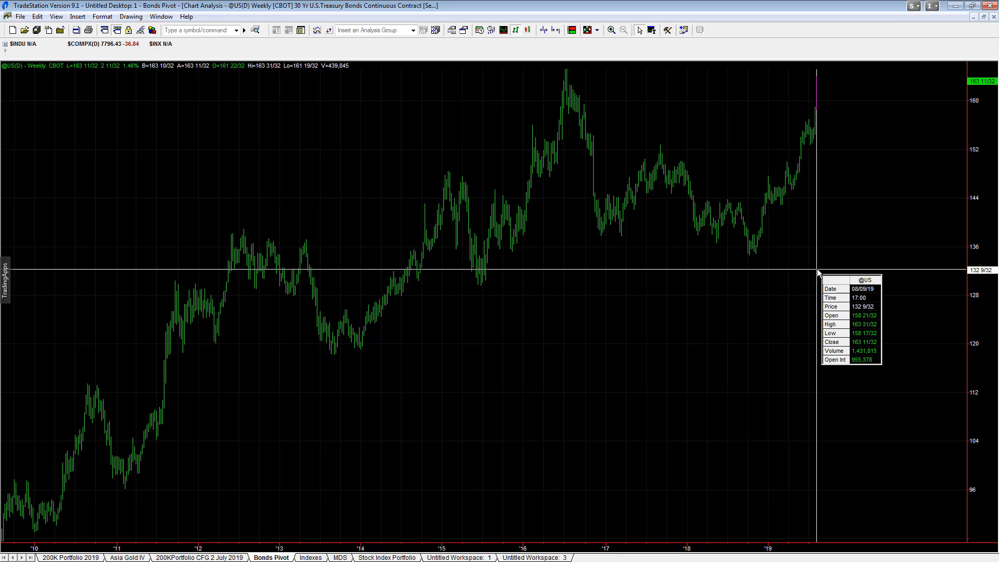
pyautogui.moveTo(728, 297)
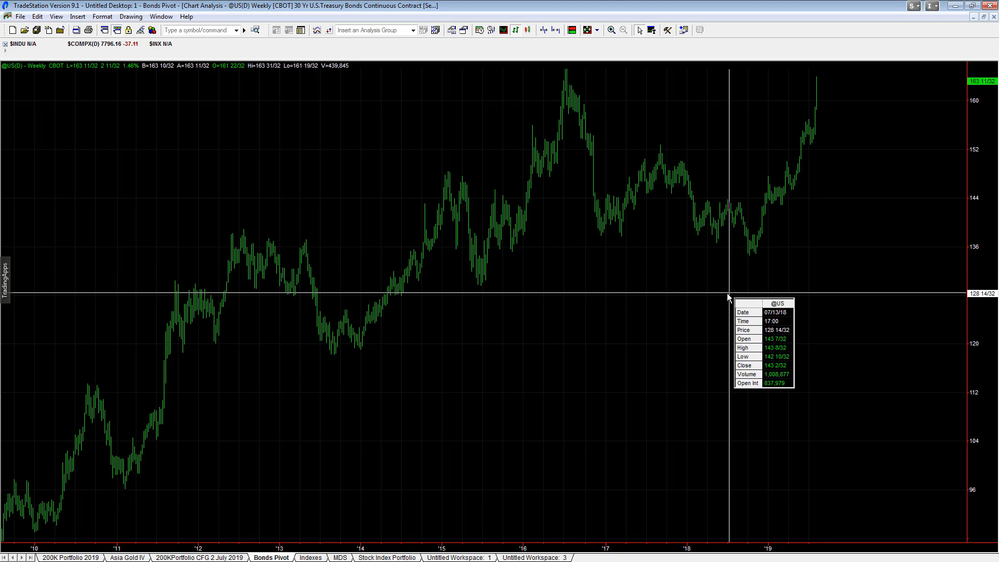
pyautogui.moveTo(720, 300)
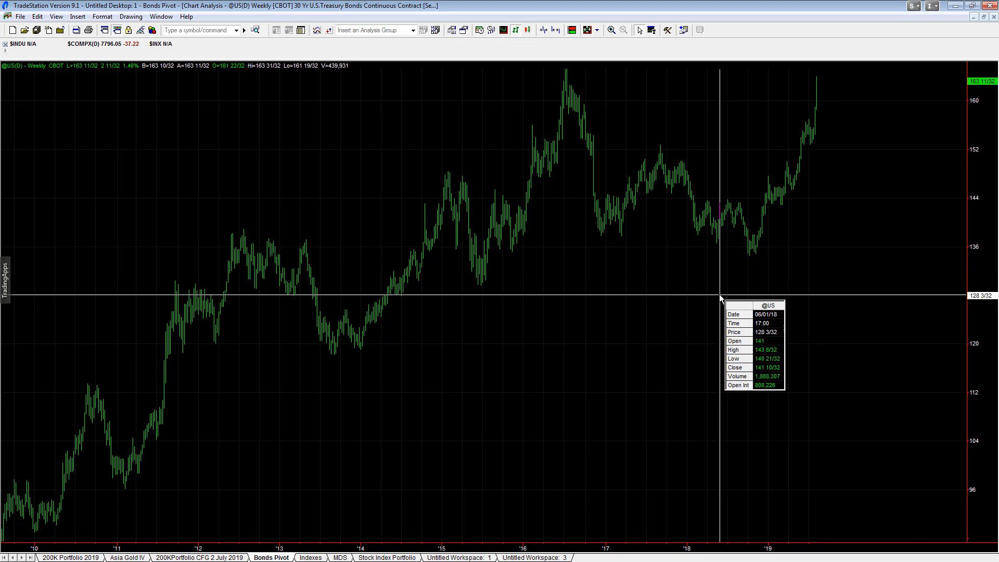
pyautogui.moveTo(698, 301)
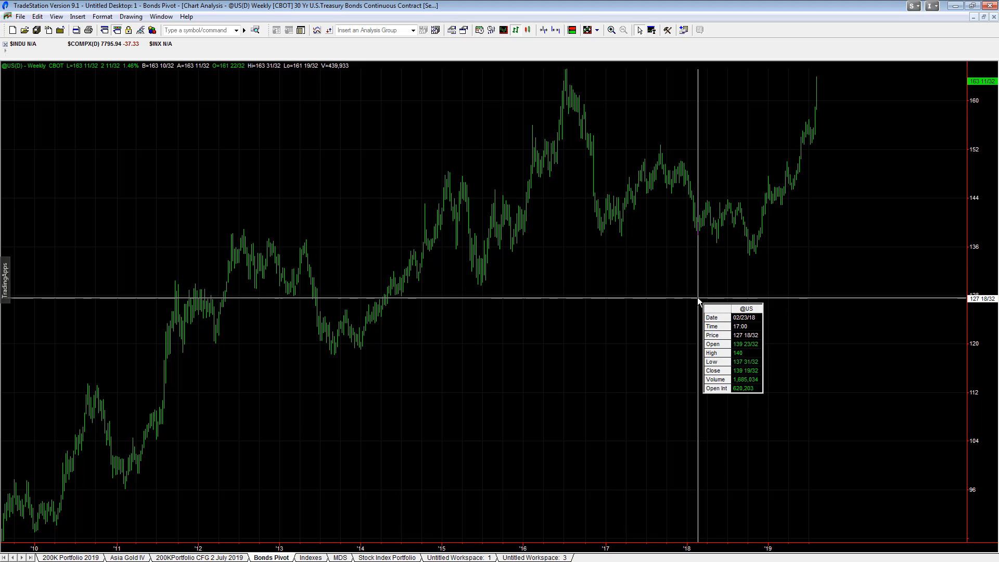
pyautogui.moveTo(698, 299)
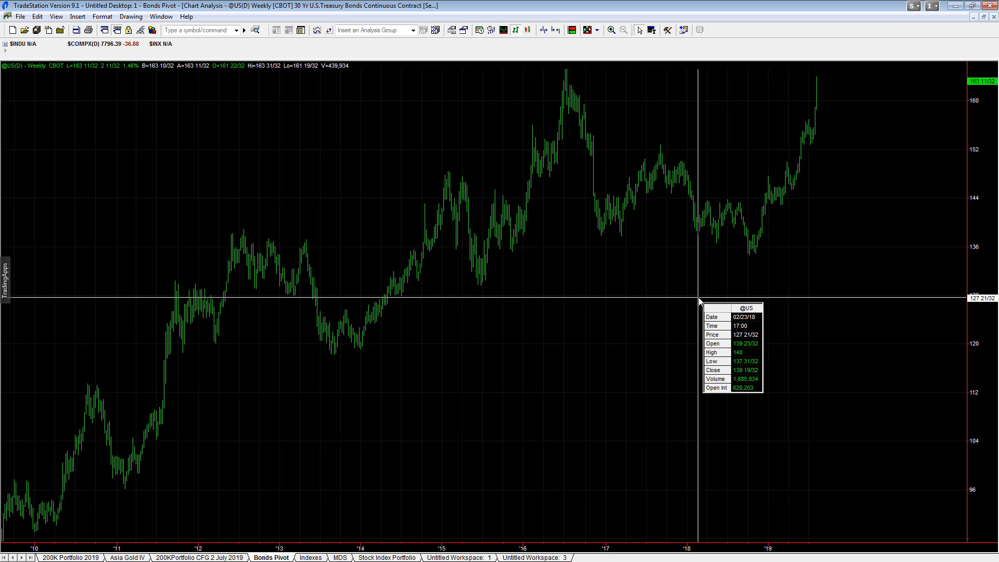
pyautogui.moveTo(753, 319)
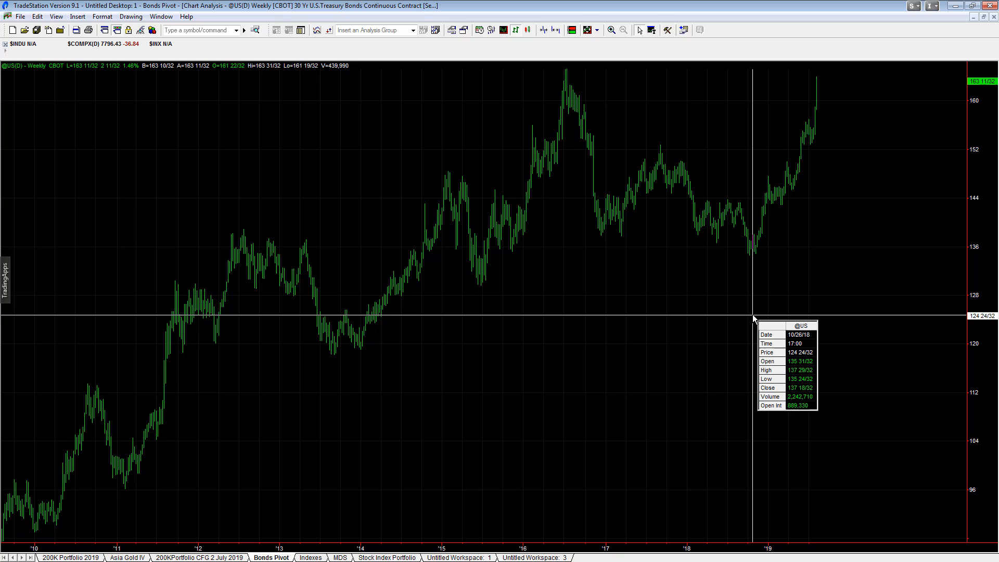
pyautogui.moveTo(755, 317)
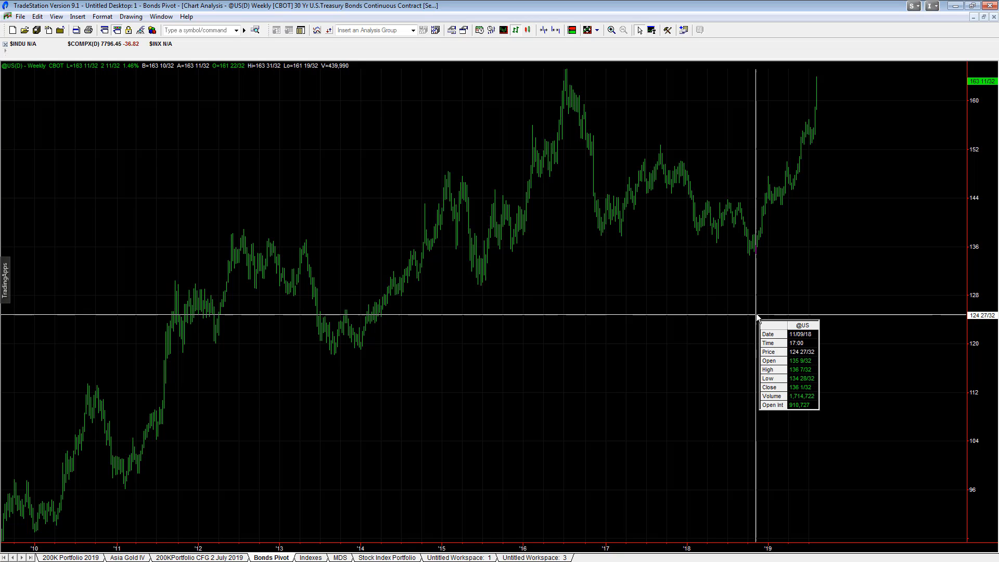
pyautogui.moveTo(818, 306)
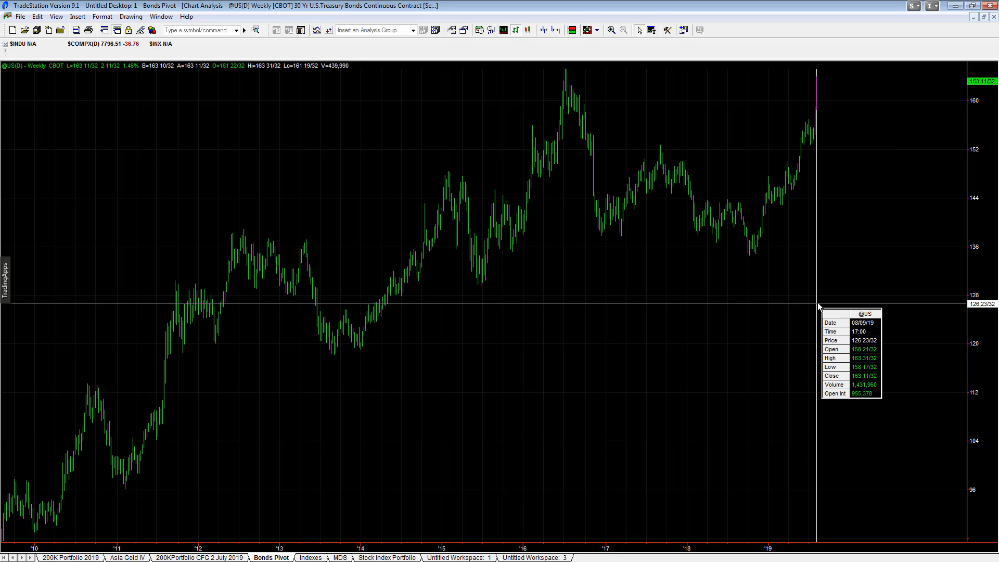
pyautogui.moveTo(817, 307)
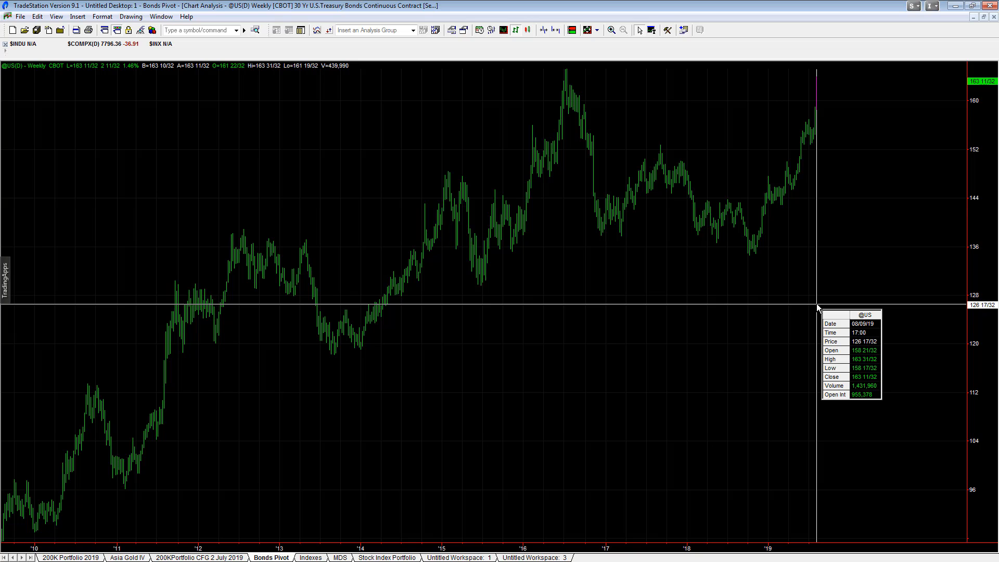
pyautogui.moveTo(764, 338)
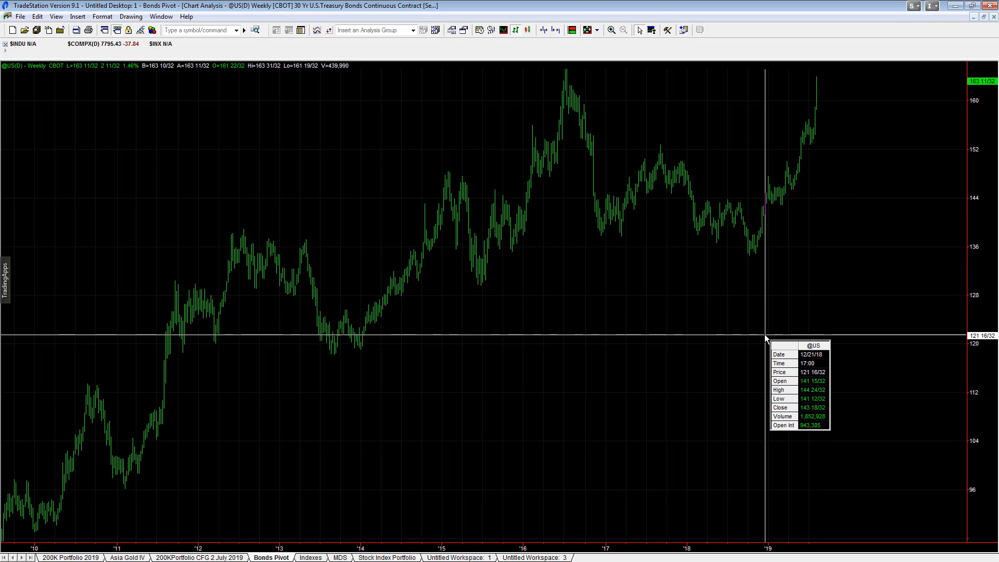
pyautogui.moveTo(757, 340)
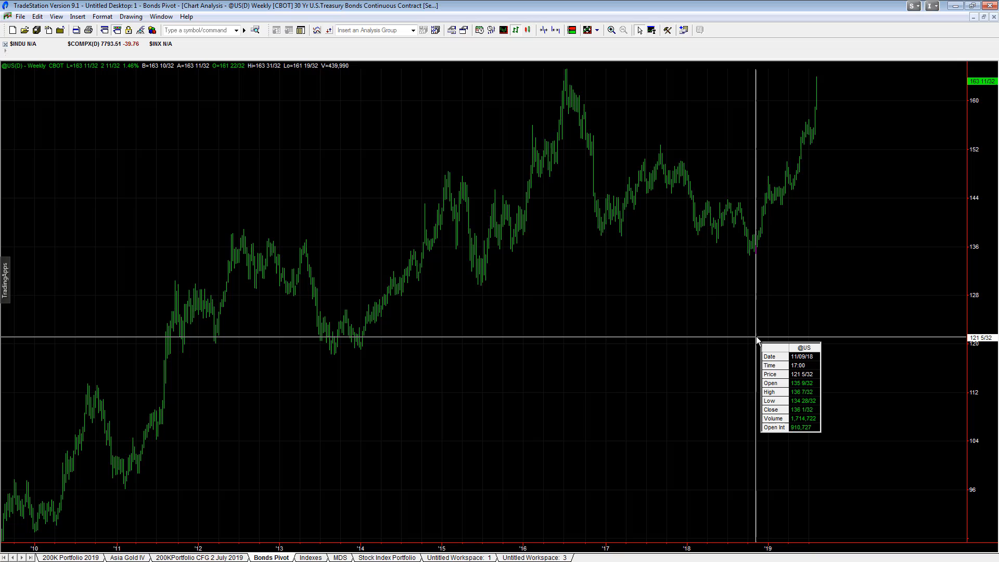
pyautogui.moveTo(760, 268)
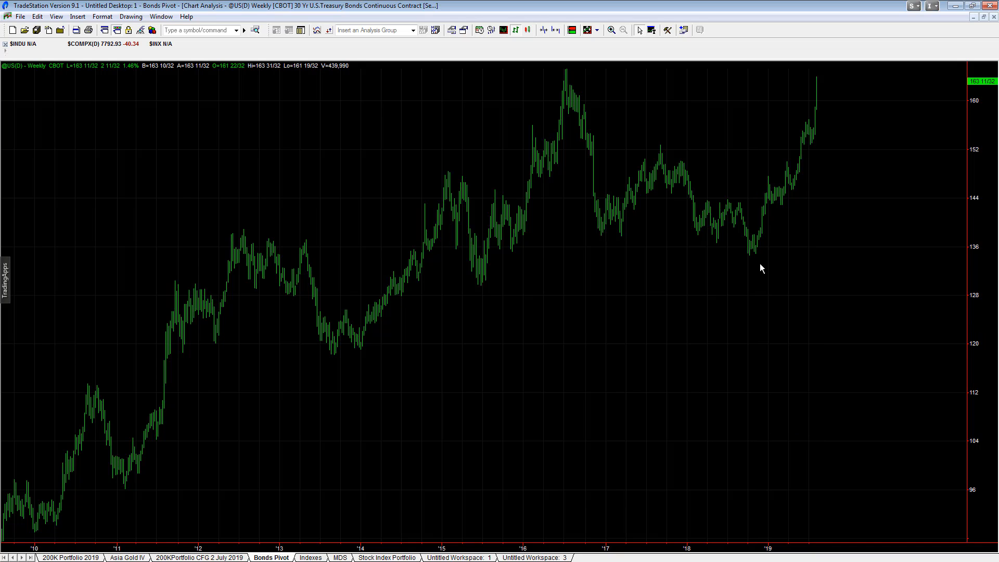
pyautogui.moveTo(767, 266)
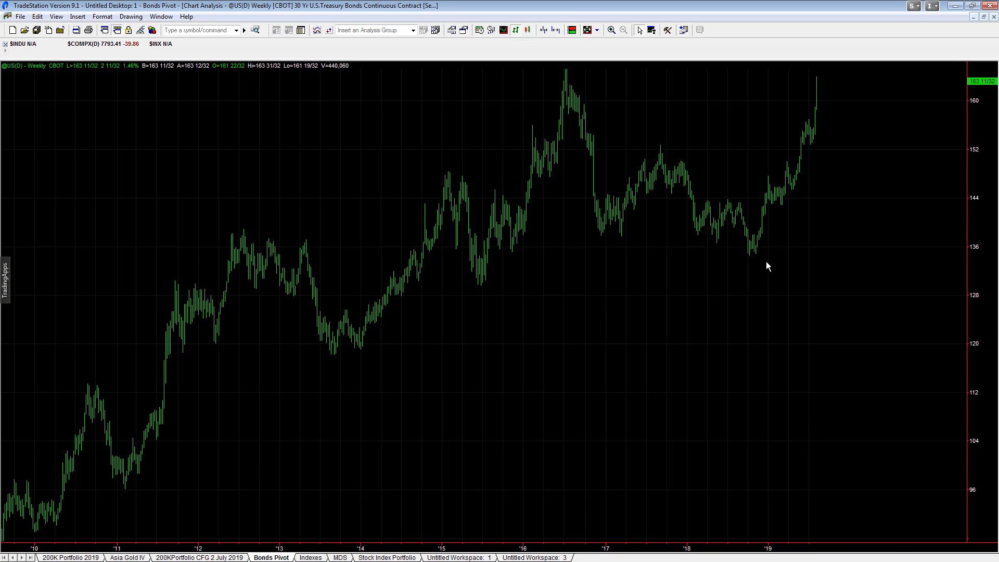
pyautogui.moveTo(820, 136)
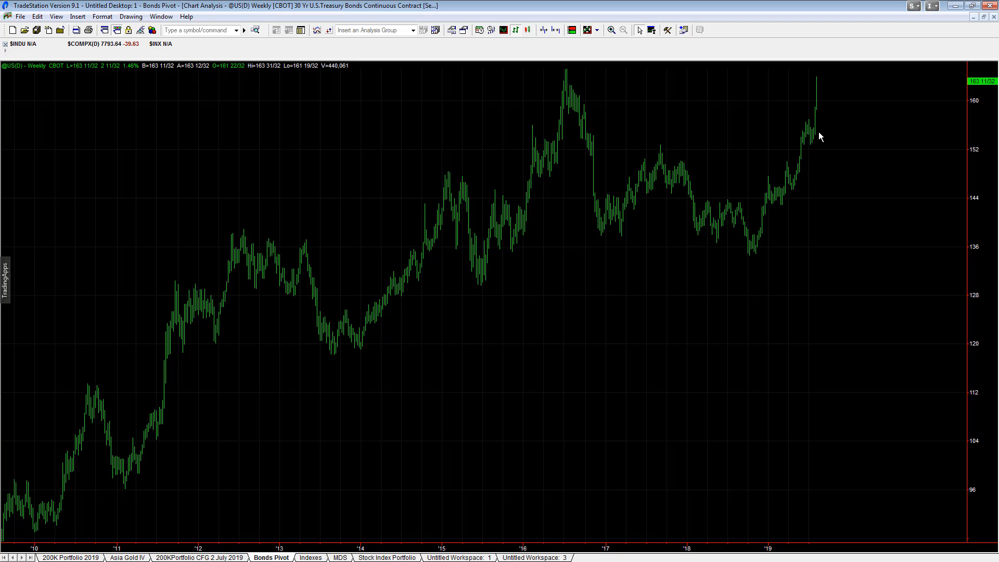
pyautogui.moveTo(817, 187)
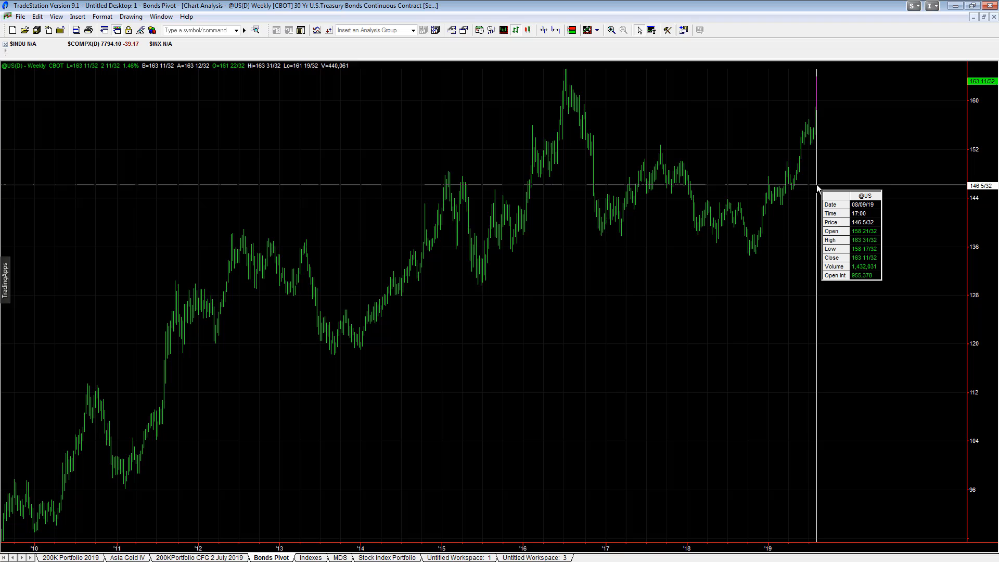
pyautogui.moveTo(817, 190)
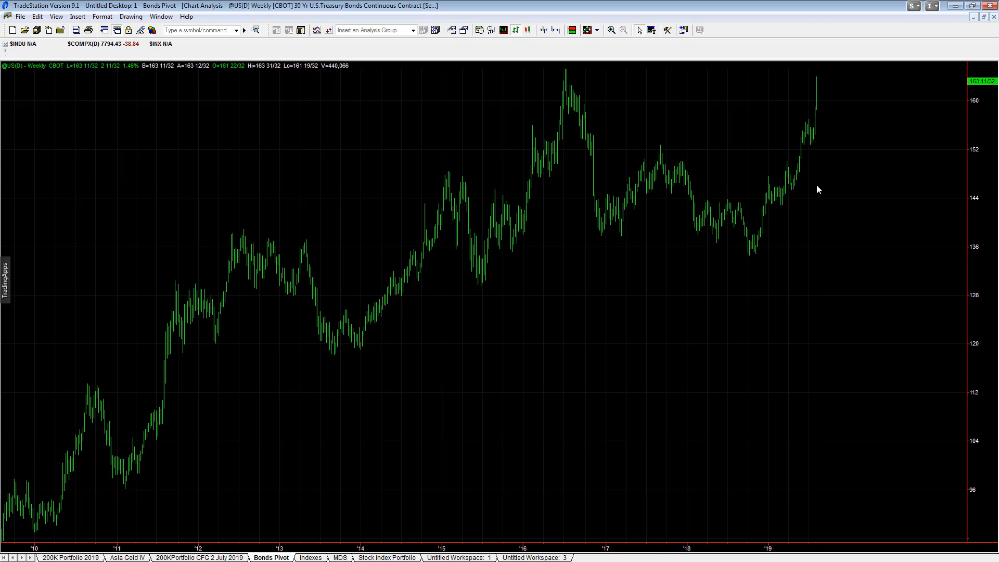
pyautogui.moveTo(817, 189)
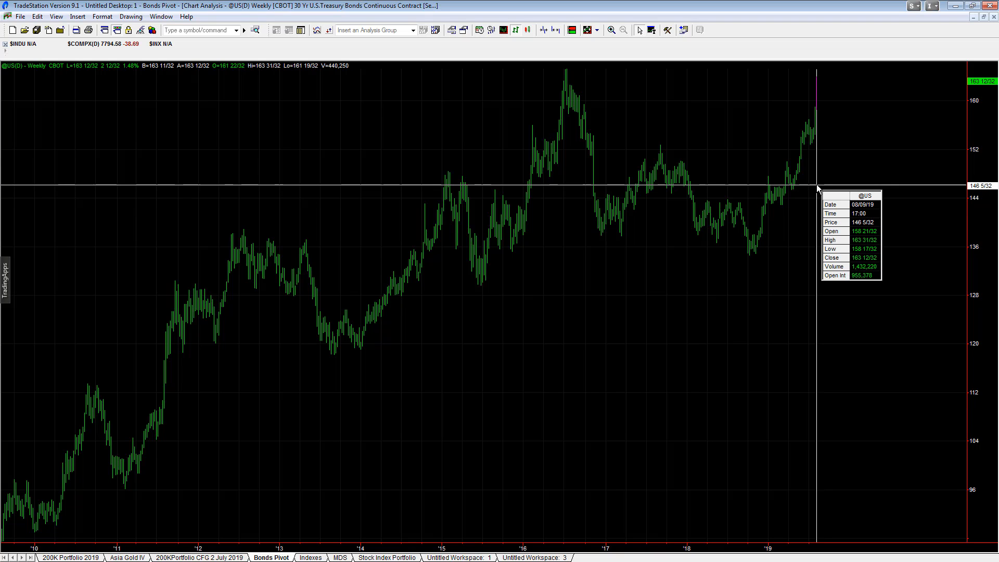
pyautogui.moveTo(817, 189)
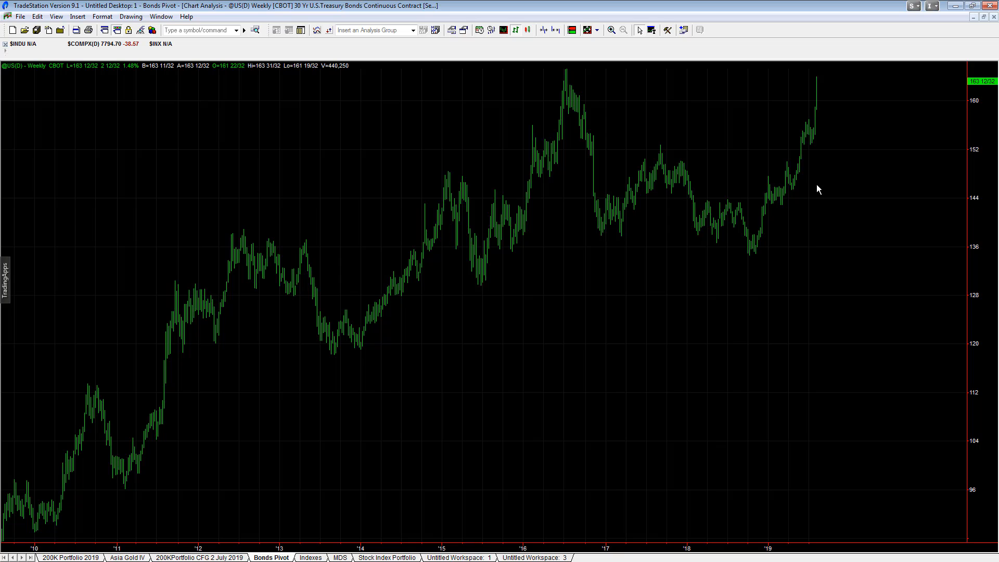
pyautogui.moveTo(792, 179)
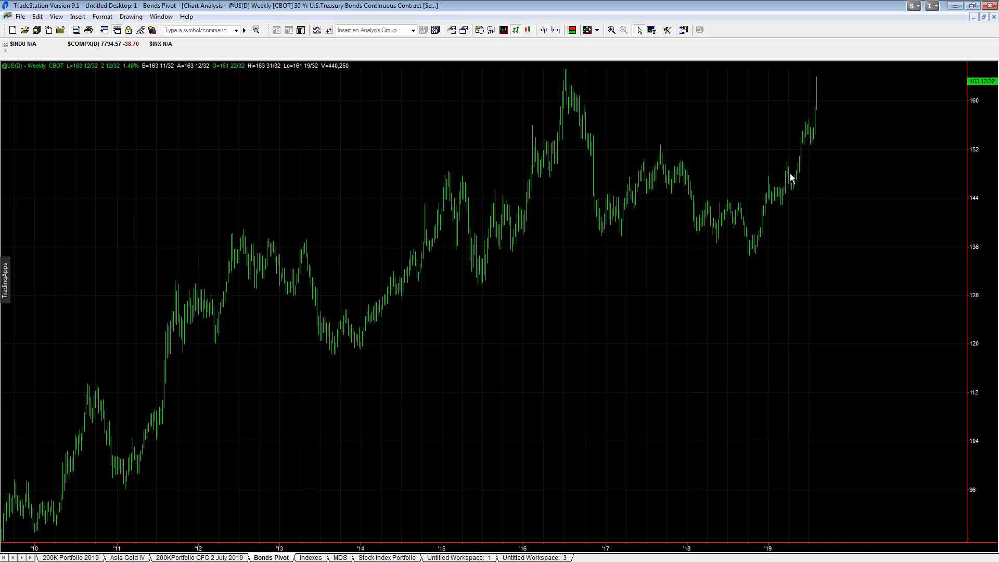
pyautogui.moveTo(801, 192)
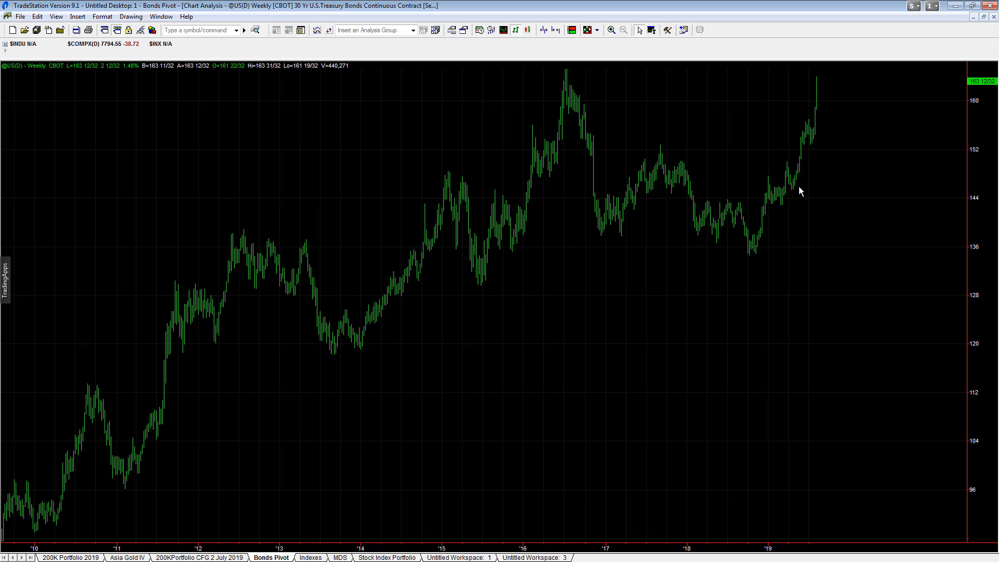
pyautogui.moveTo(822, 69)
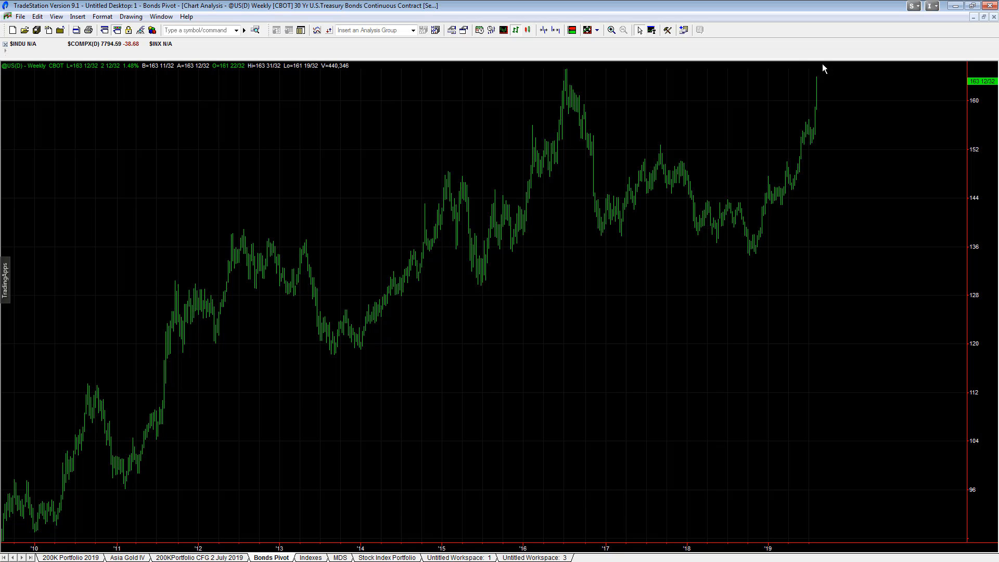
pyautogui.moveTo(822, 103)
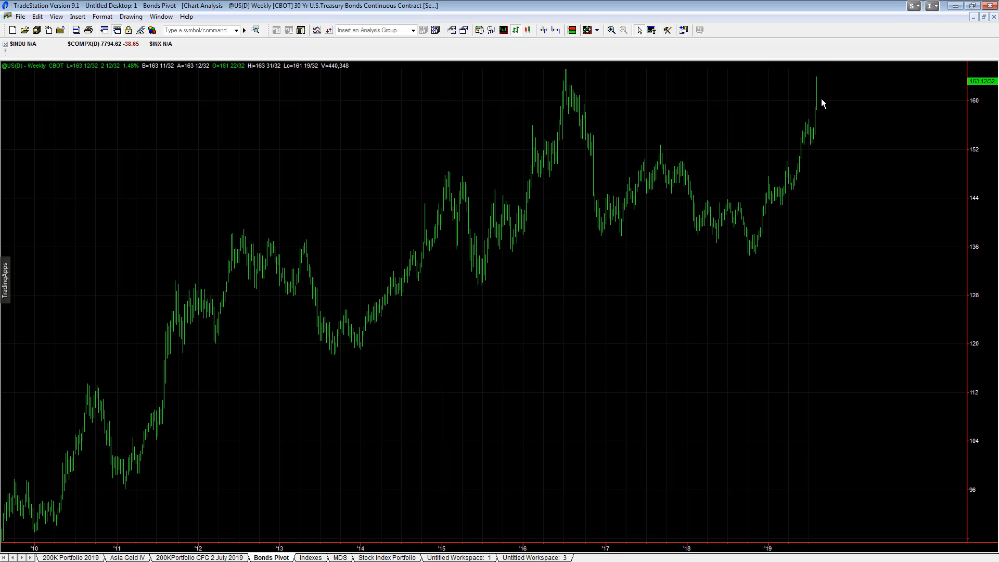
pyautogui.moveTo(731, 249)
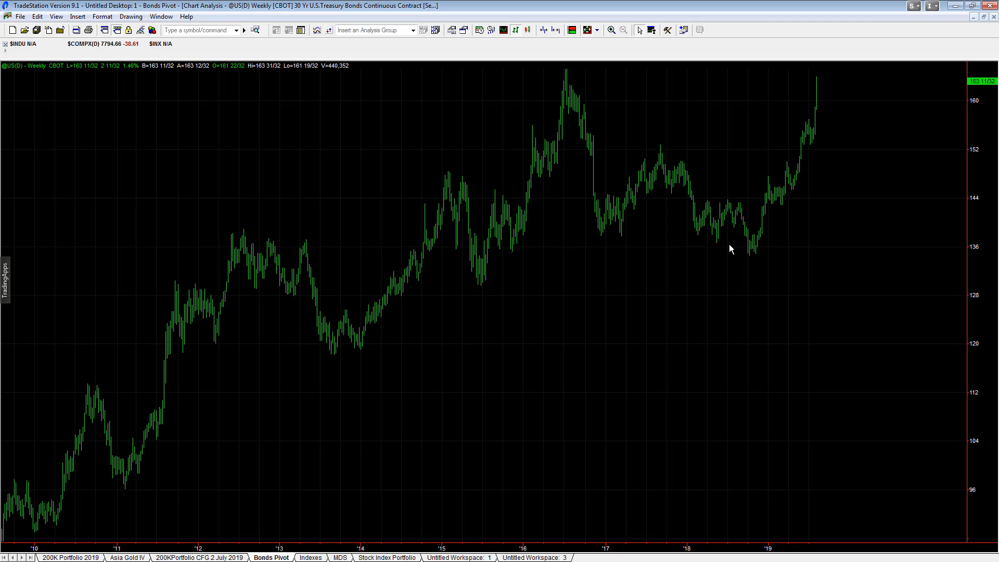
pyautogui.moveTo(442, 221)
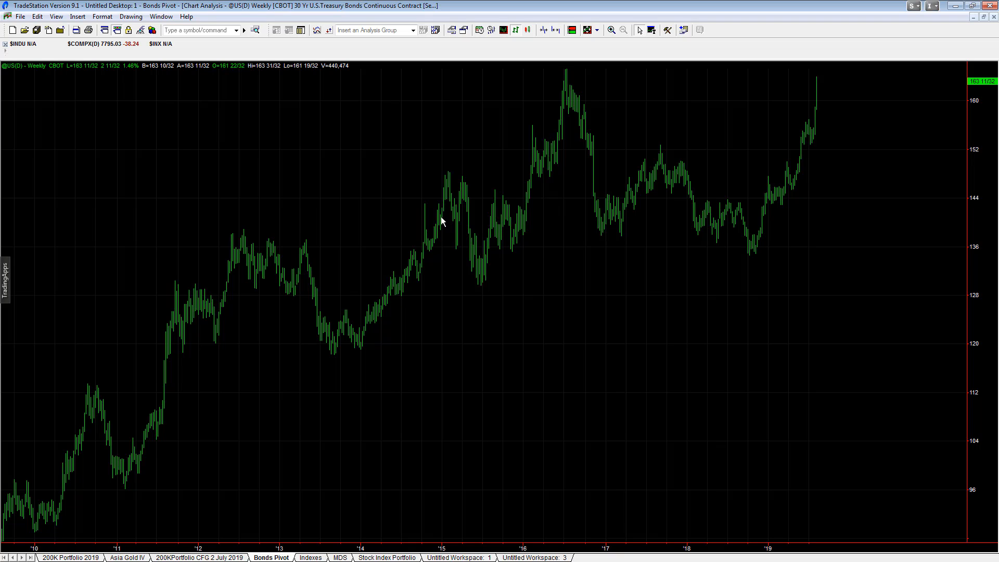
pyautogui.moveTo(803, 118)
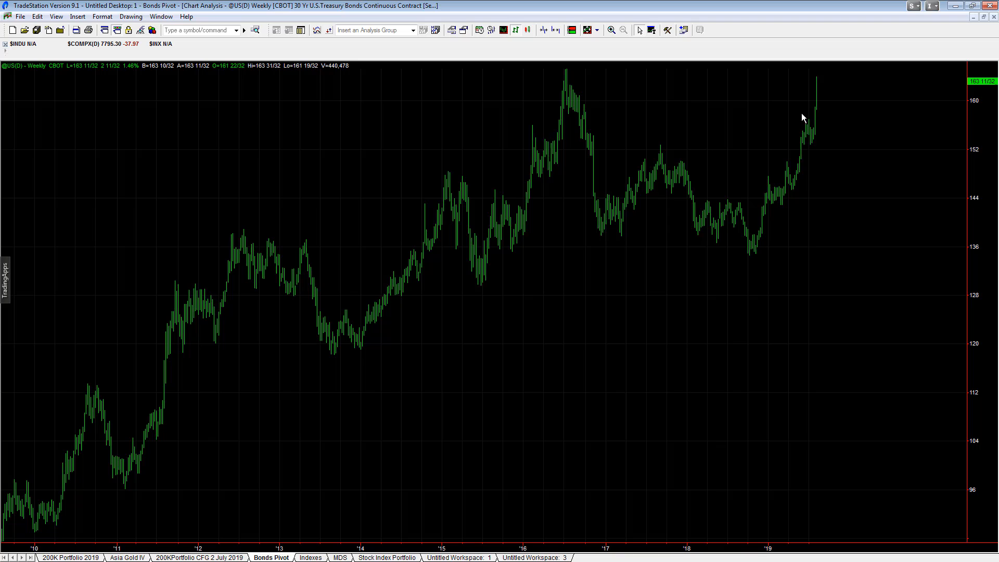
pyautogui.moveTo(639, 219)
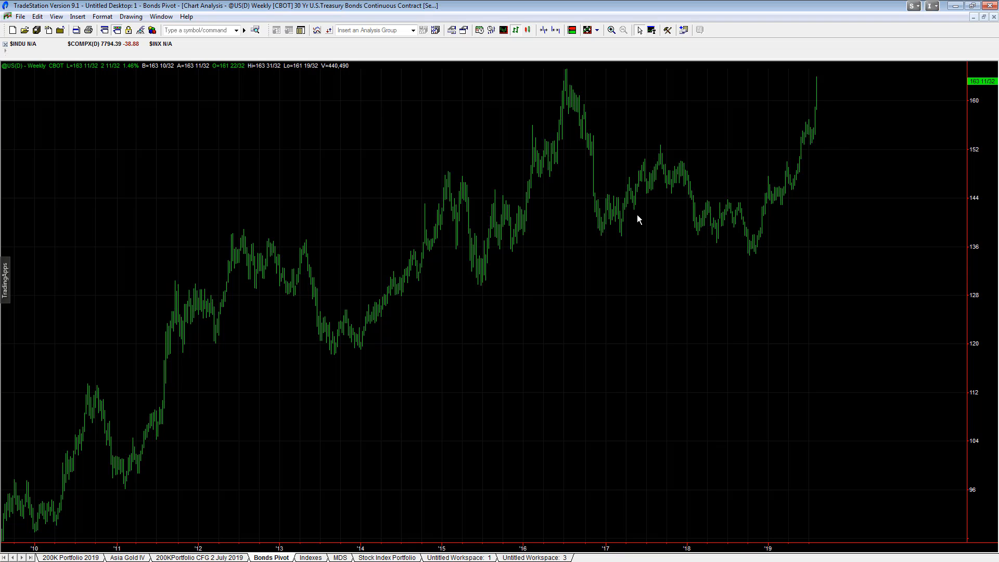
pyautogui.moveTo(782, 196)
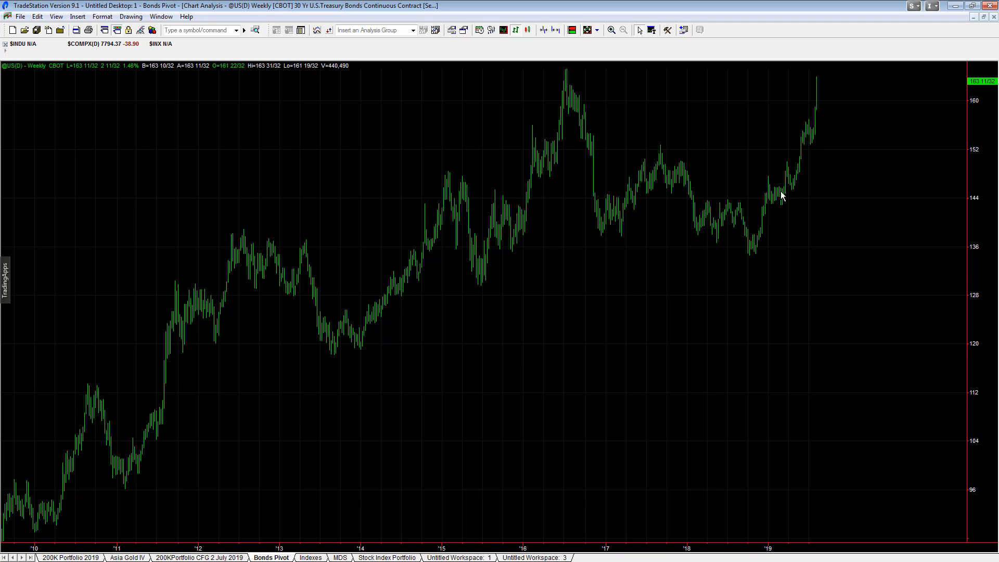
pyautogui.moveTo(822, 97)
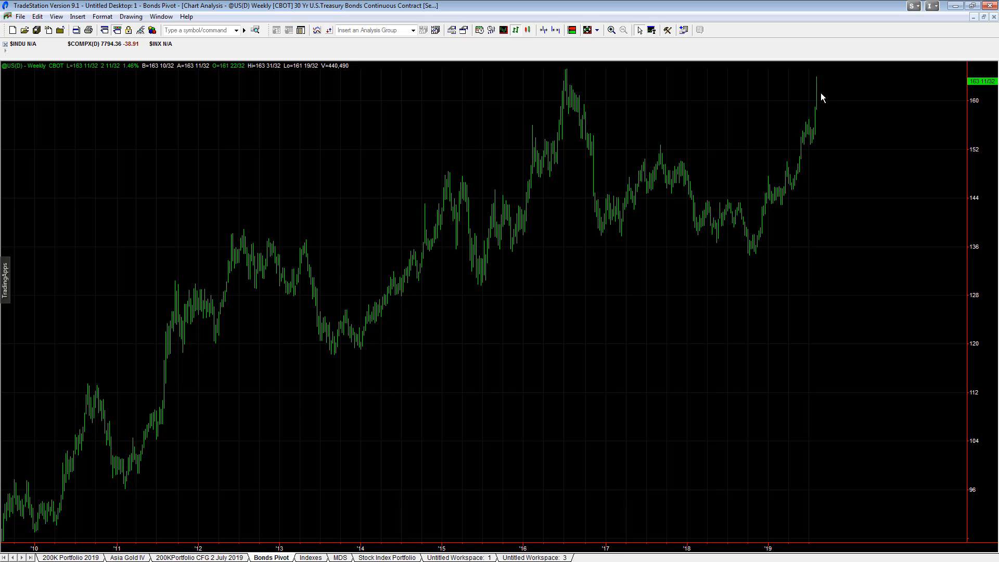
pyautogui.moveTo(816, 104)
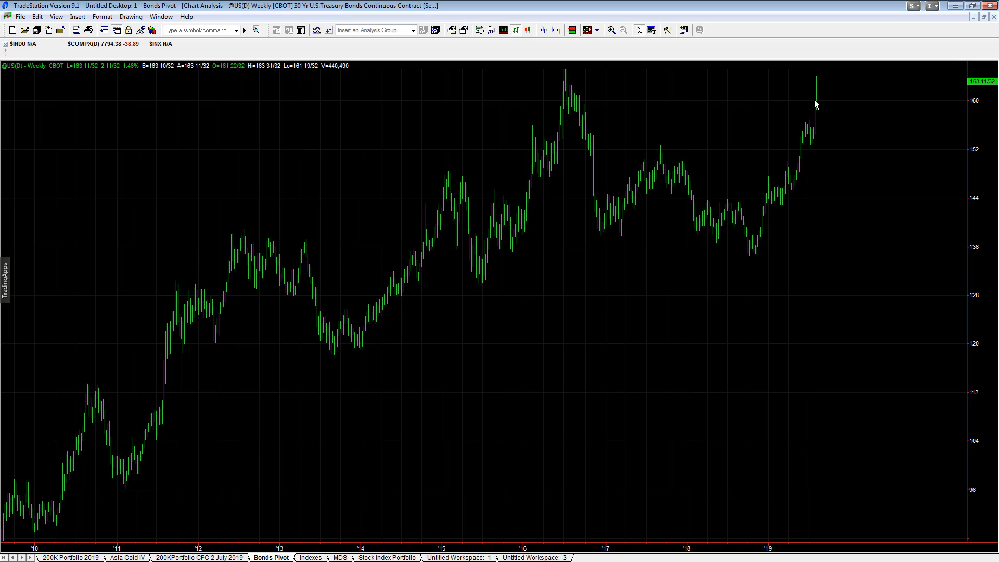
pyautogui.moveTo(781, 152)
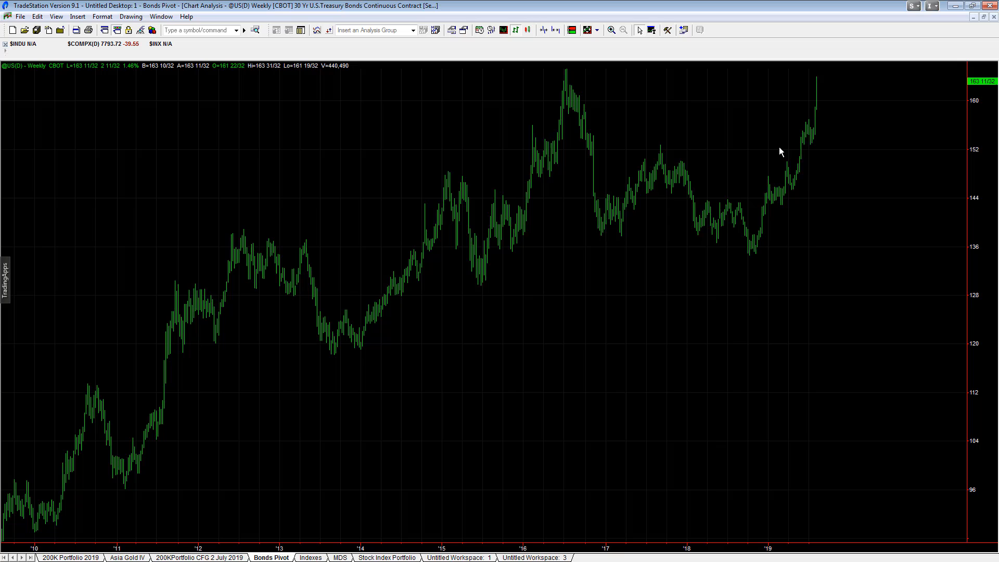
pyautogui.moveTo(579, 277)
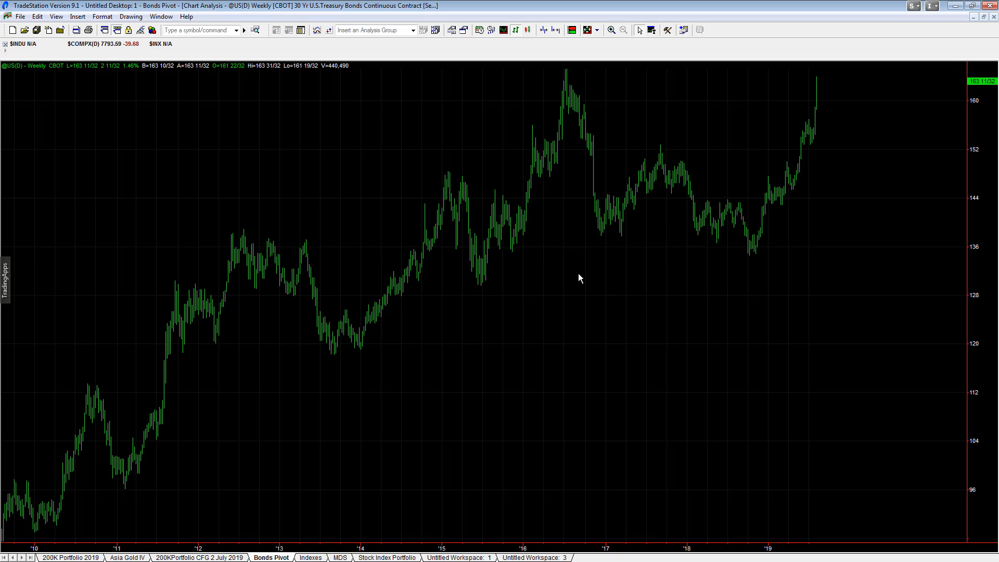
pyautogui.moveTo(75, 243)
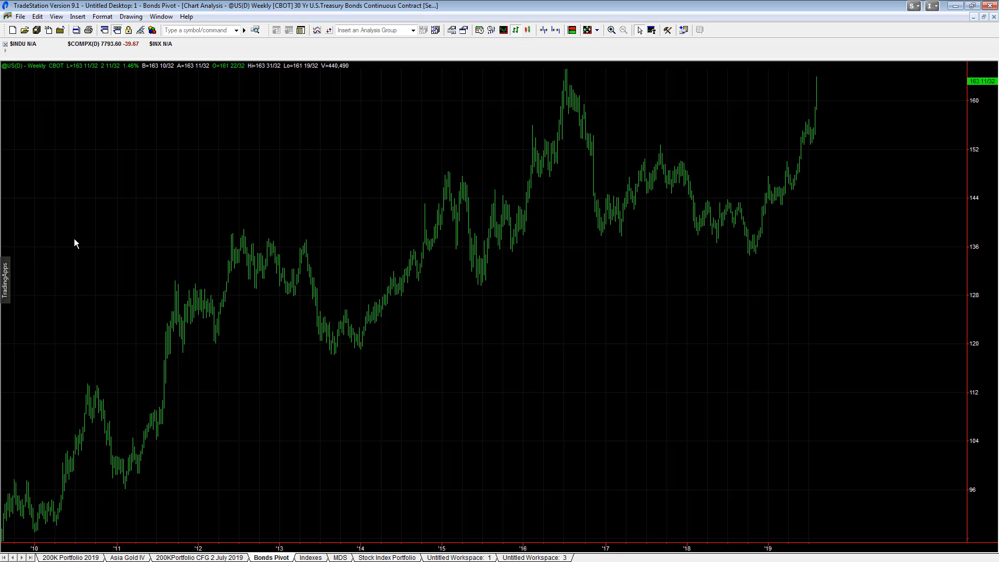
pyautogui.moveTo(706, 314)
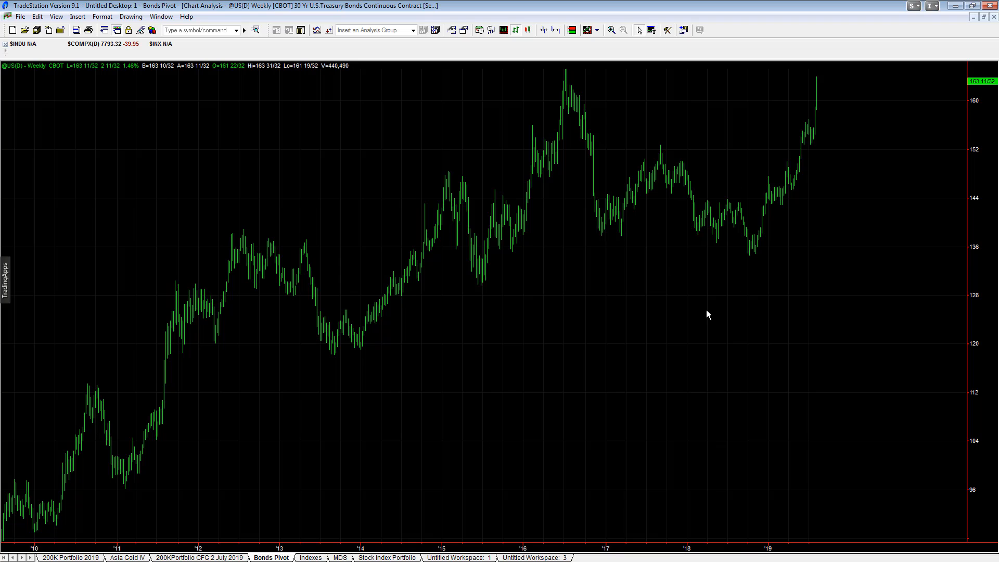
pyautogui.moveTo(703, 401)
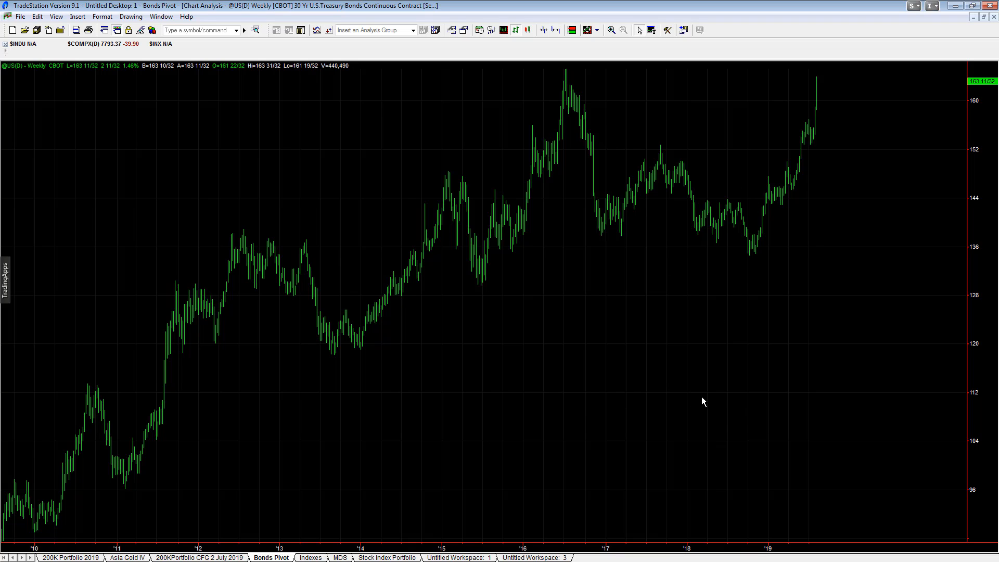
pyautogui.moveTo(414, 454)
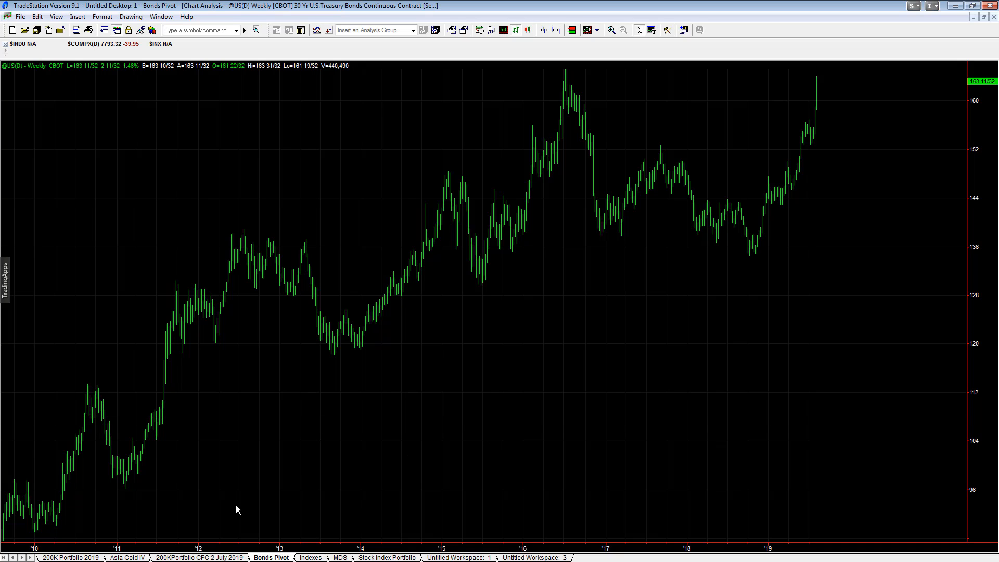
pyautogui.moveTo(54, 324)
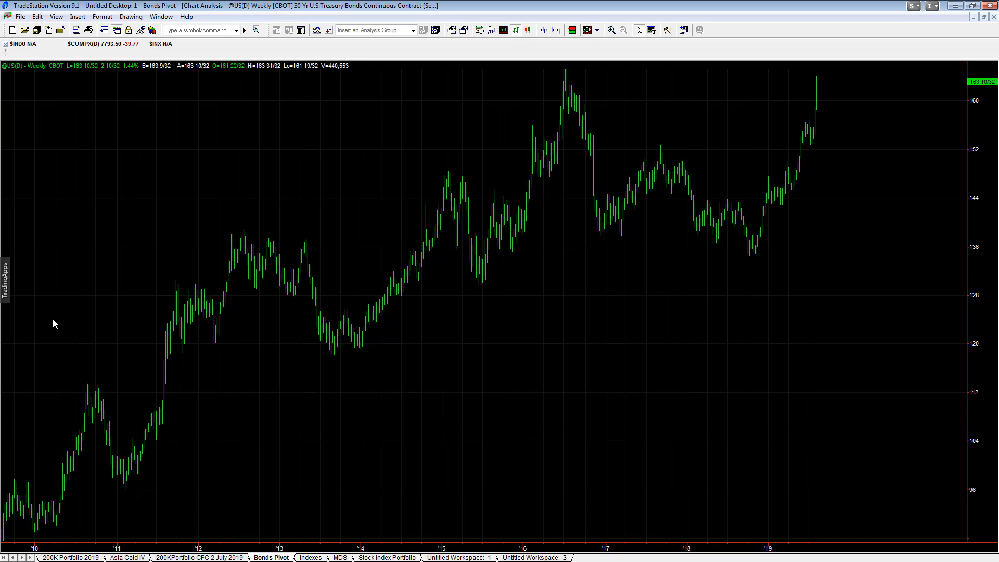
pyautogui.moveTo(62, 331)
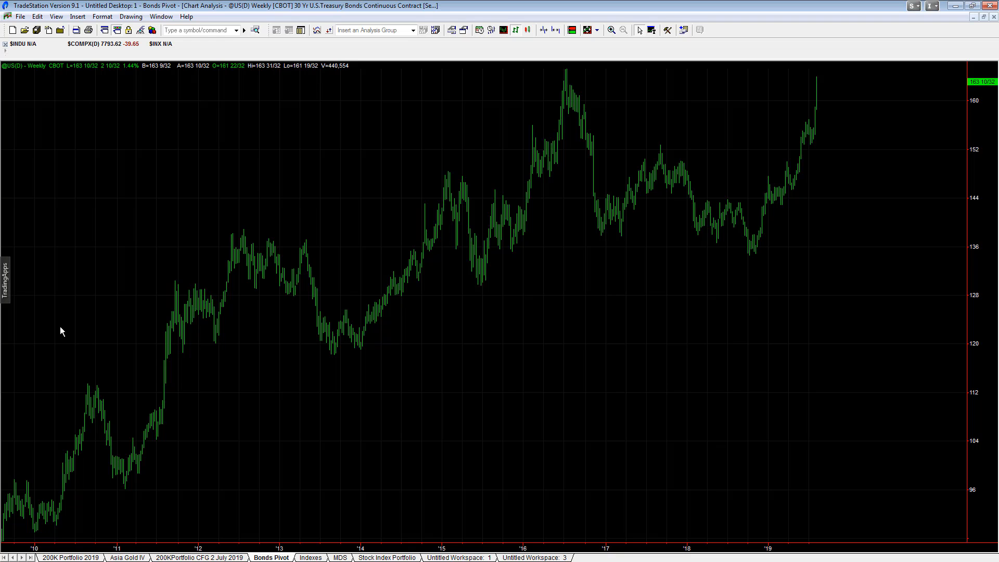